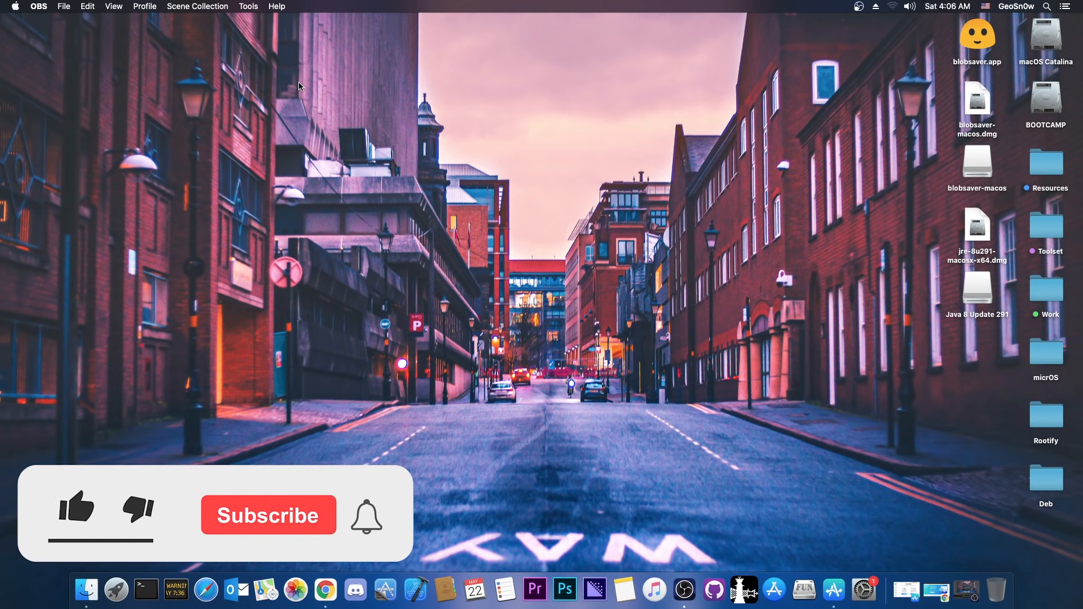
# Step: Browse the AppTrans website and switch to the AppTrans app's App Transfer screen
pyautogui.click(77, 509)
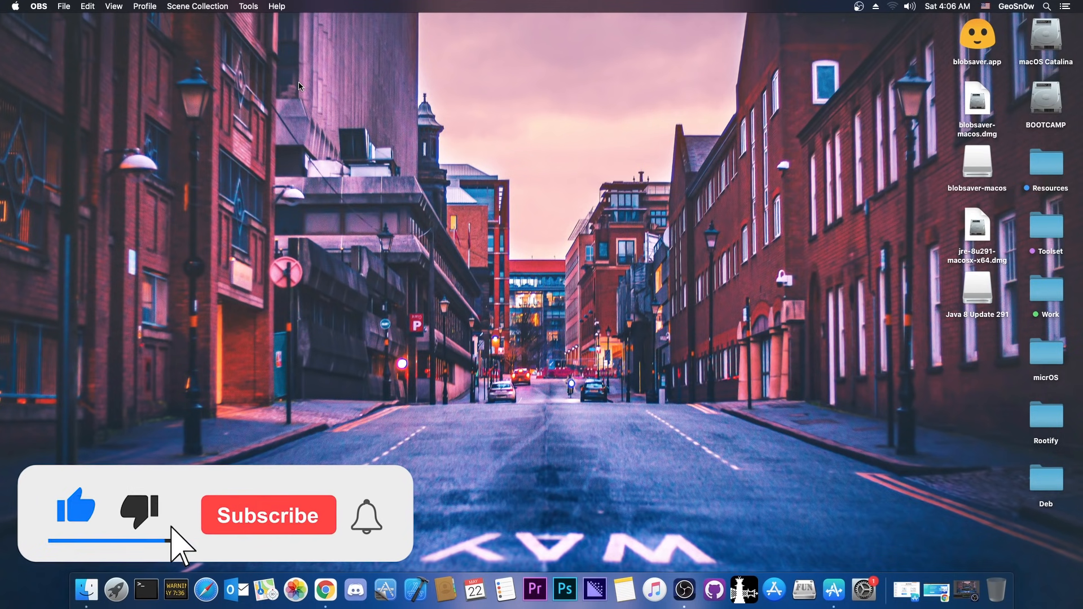
pyautogui.click(268, 515)
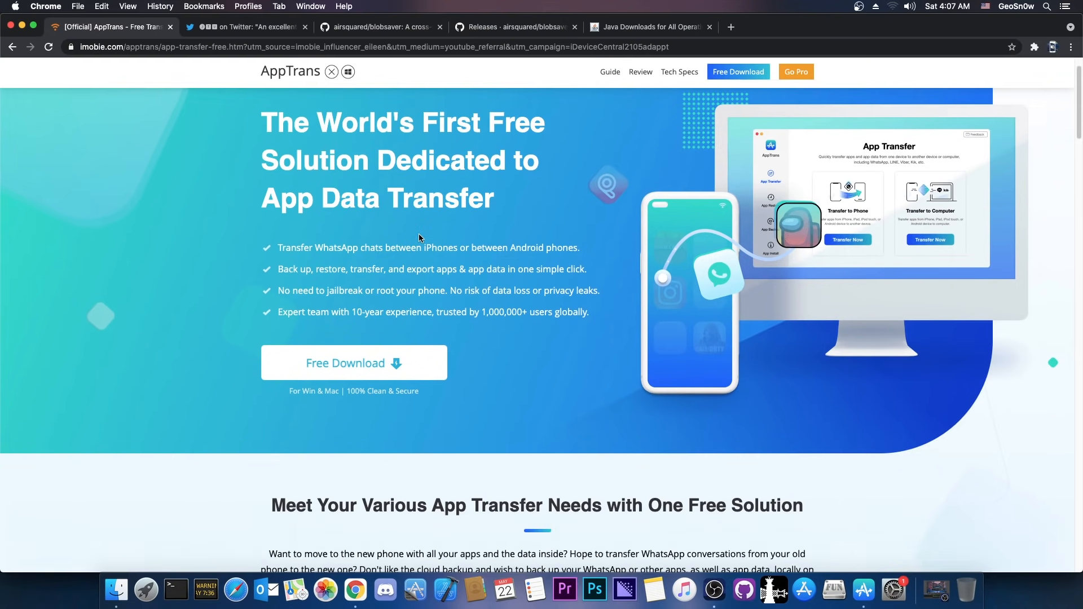
pyautogui.scroll(-3)
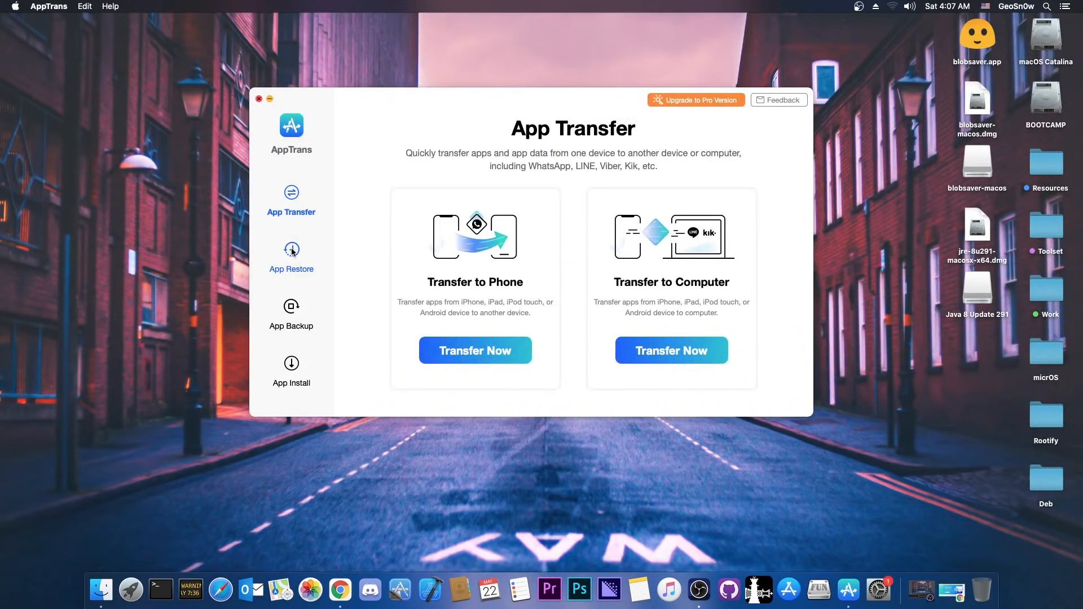
pyautogui.click(292, 253)
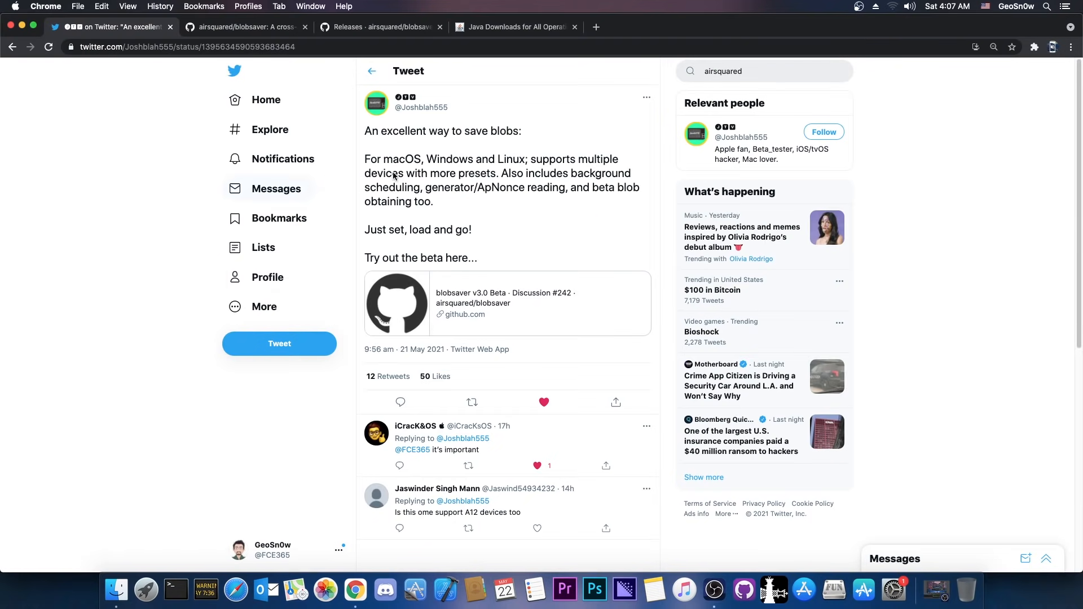
pyautogui.moveTo(526, 252)
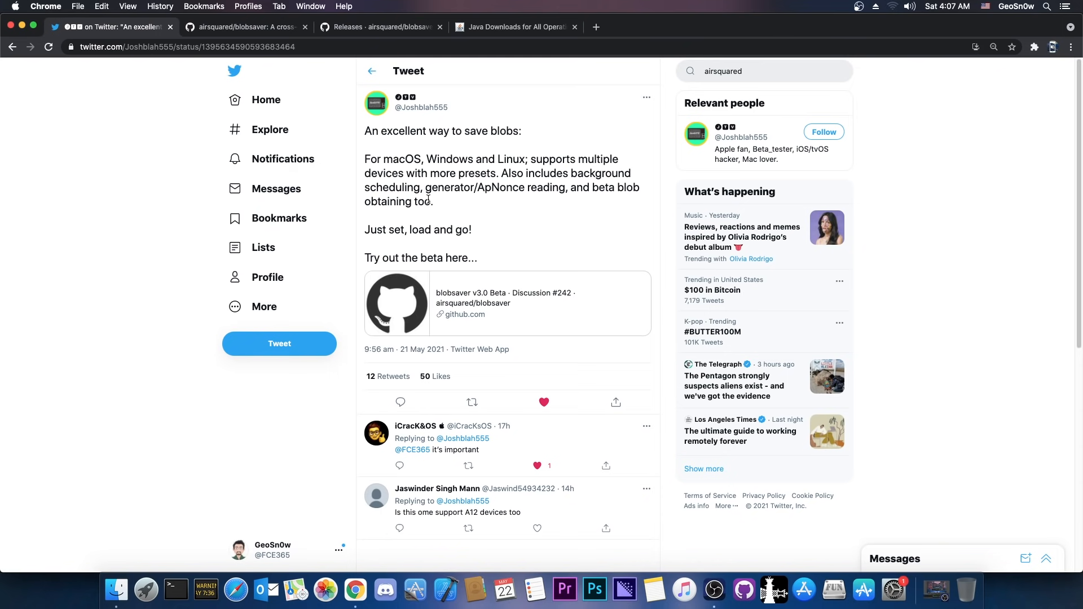
pyautogui.moveTo(443, 218)
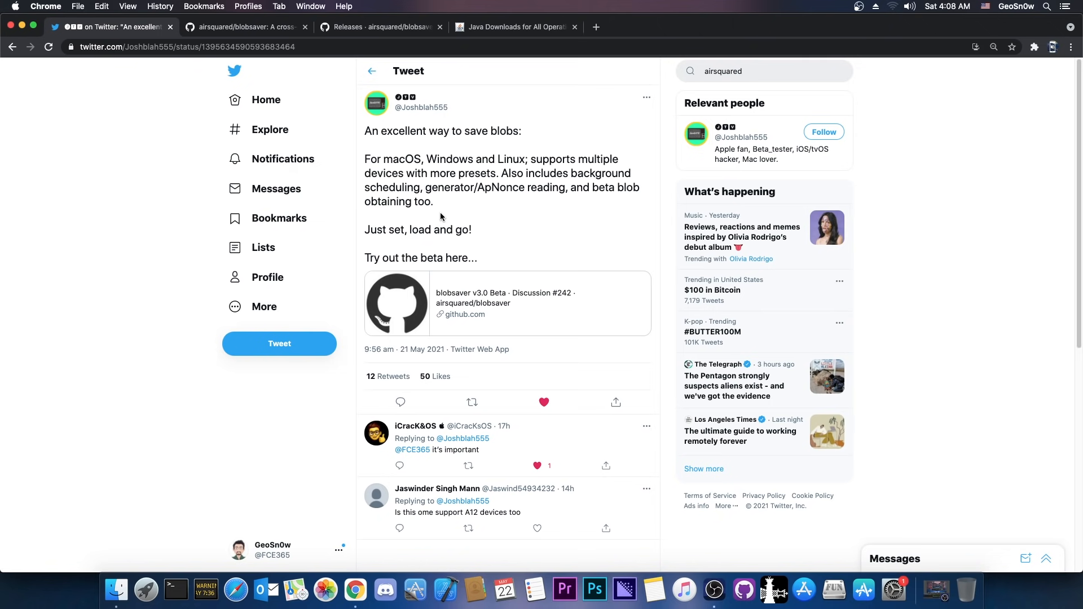
# Step: Review the airsquared/blobsaver repository and its Releases page with the v2.5.5 assets
pyautogui.click(245, 27)
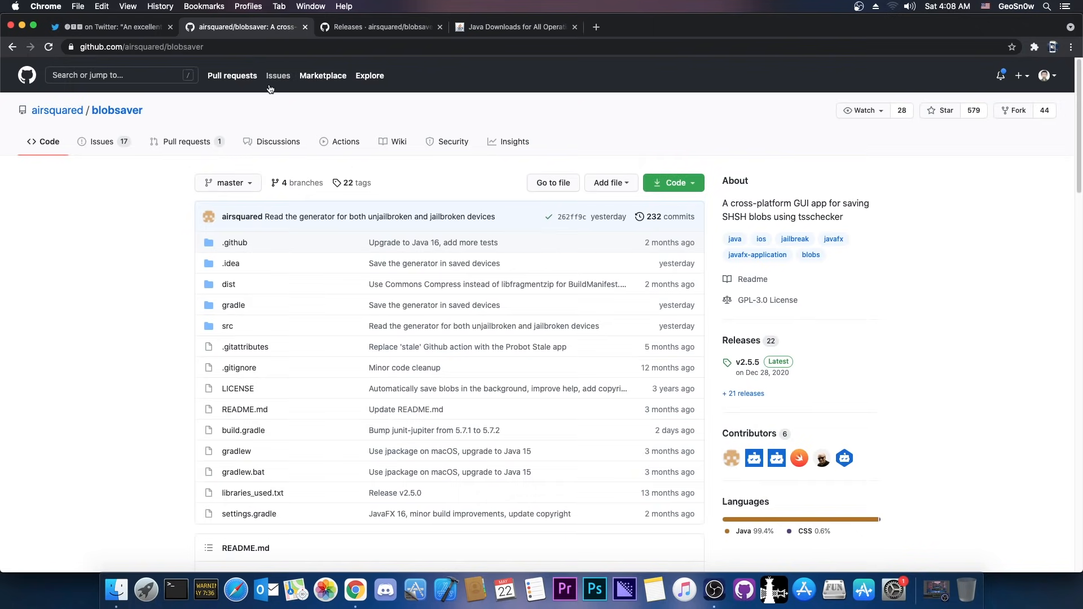
pyautogui.scroll(-3)
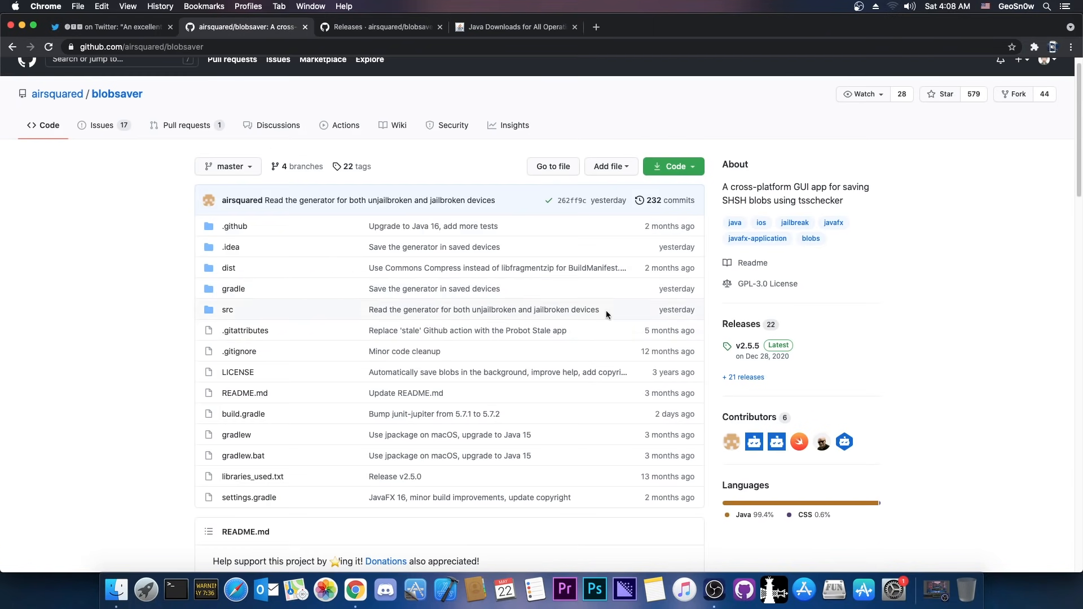
pyautogui.moveTo(640, 298)
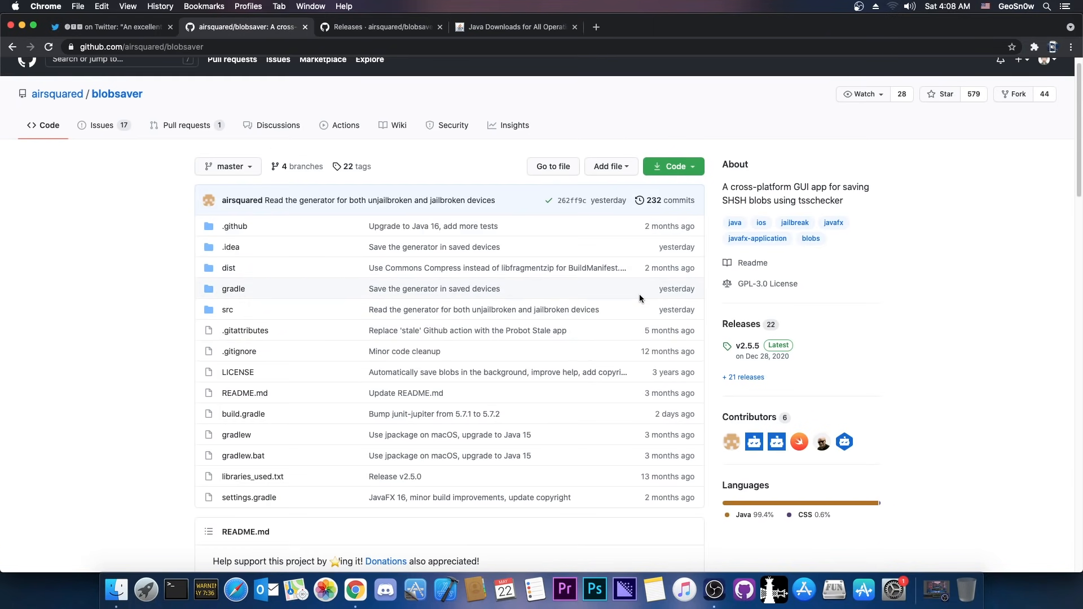
pyautogui.scroll(-3)
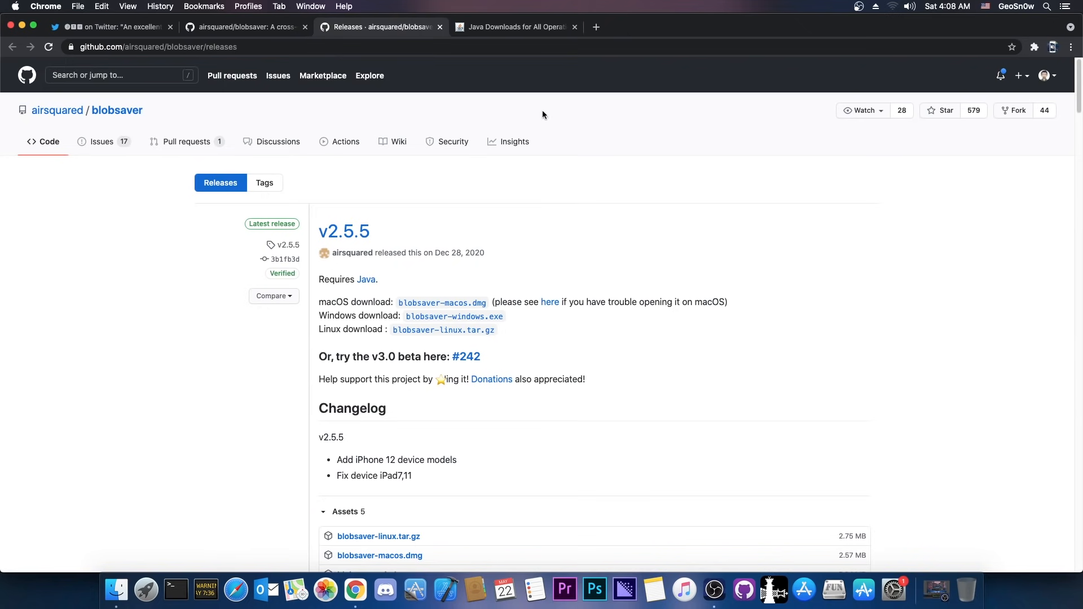
pyautogui.scroll(-3)
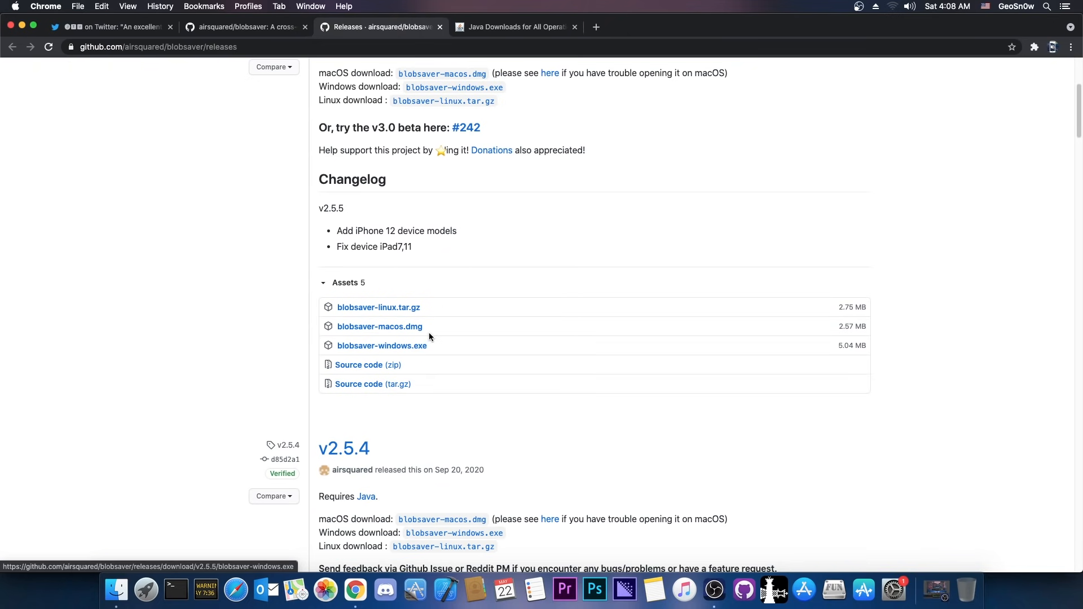
pyautogui.scroll(3)
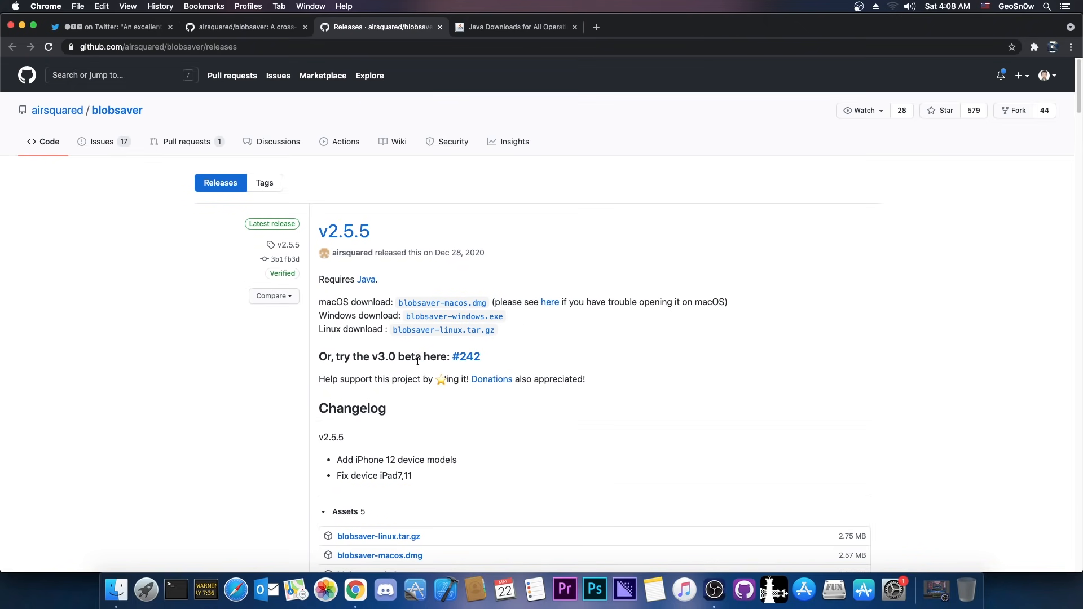
# Step: From discussion #242, download blobsaver-2.6.dmg for macOS and mount the installer
pyautogui.click(466, 357)
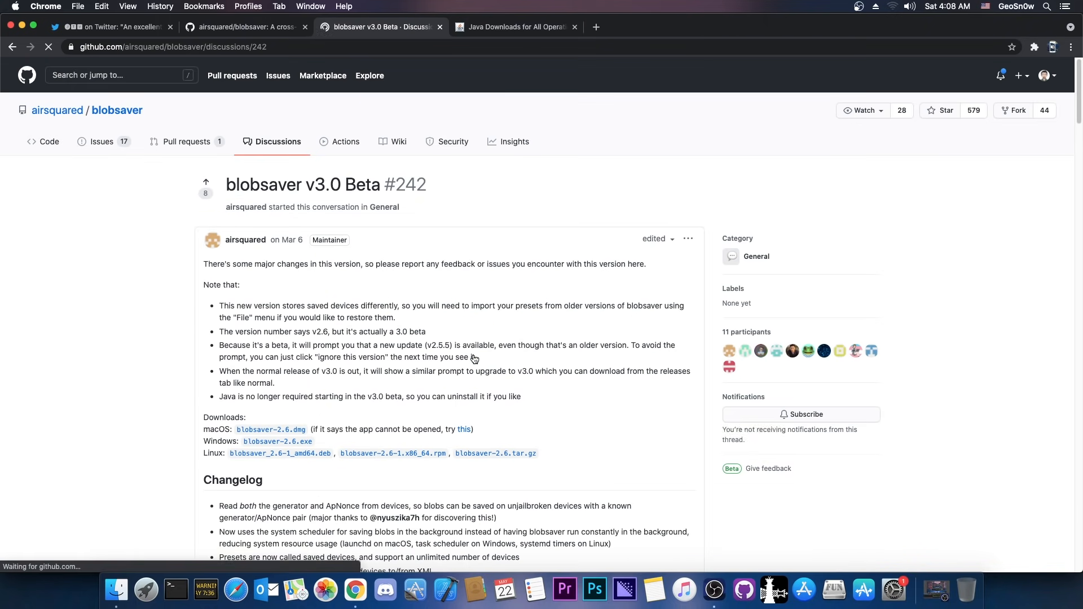
pyautogui.scroll(-3)
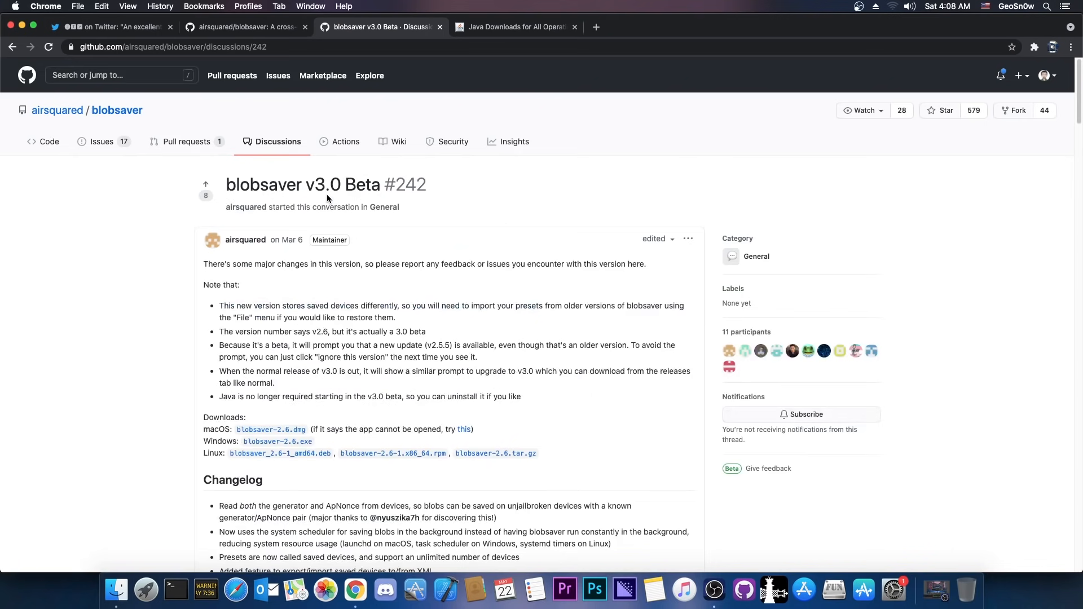
pyautogui.moveTo(295, 417)
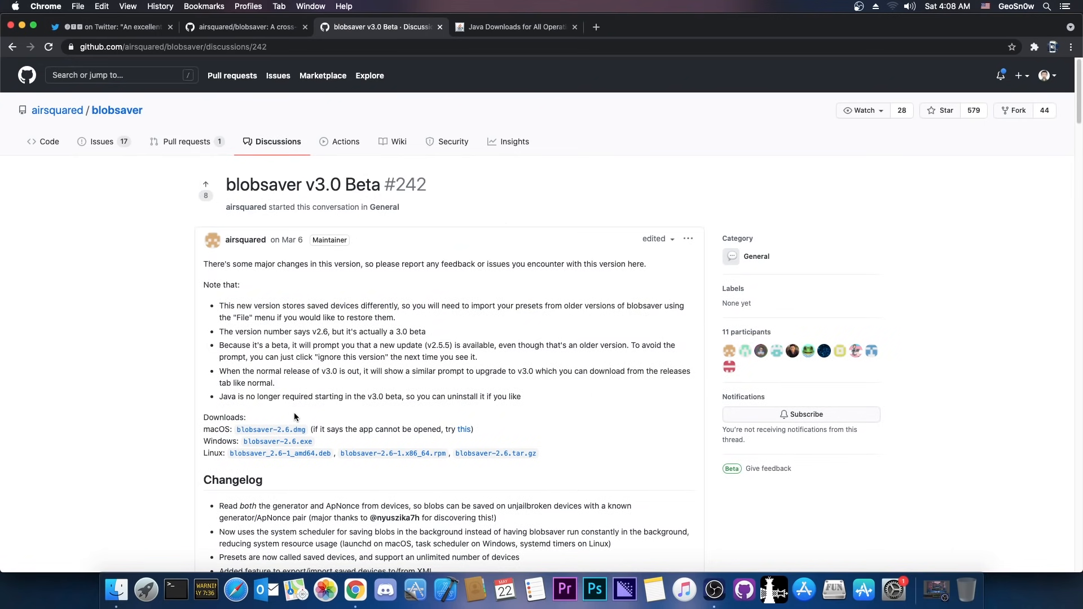
pyautogui.moveTo(278, 442)
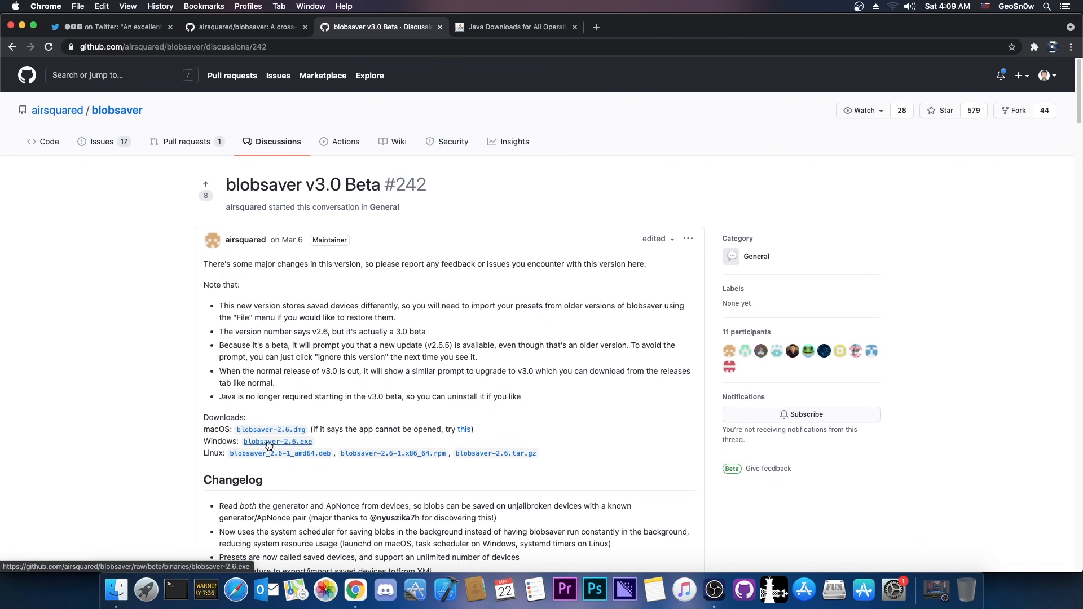
pyautogui.click(271, 429)
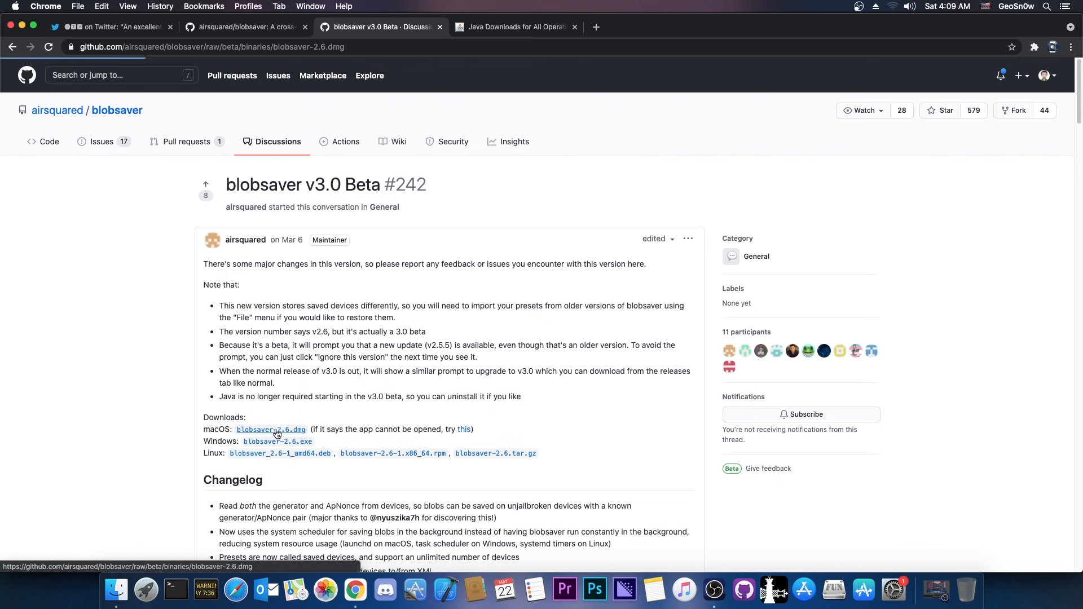
pyautogui.click(271, 430)
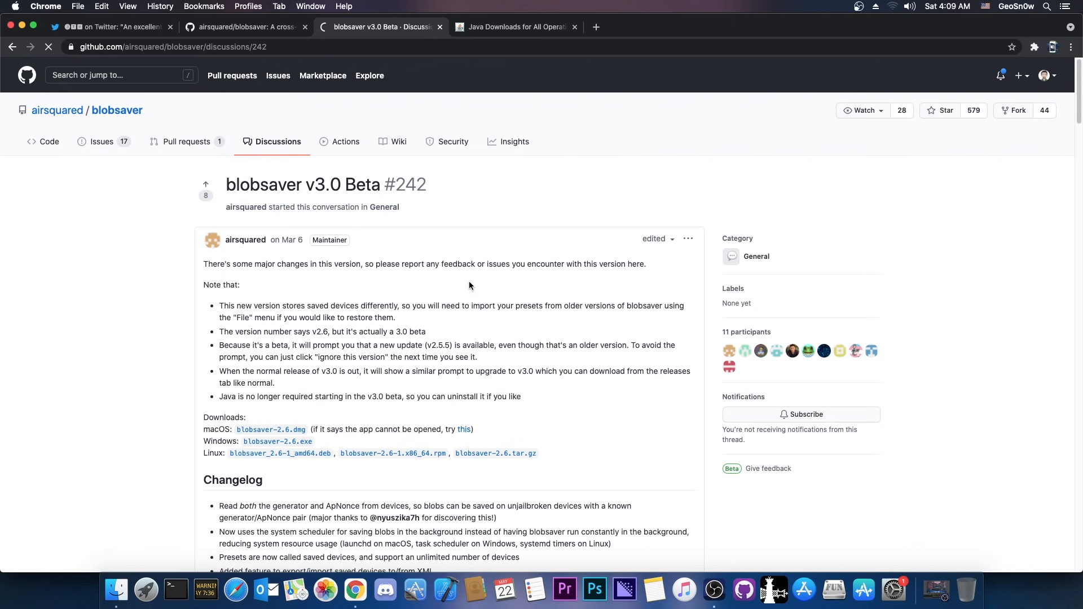
pyautogui.click(270, 429)
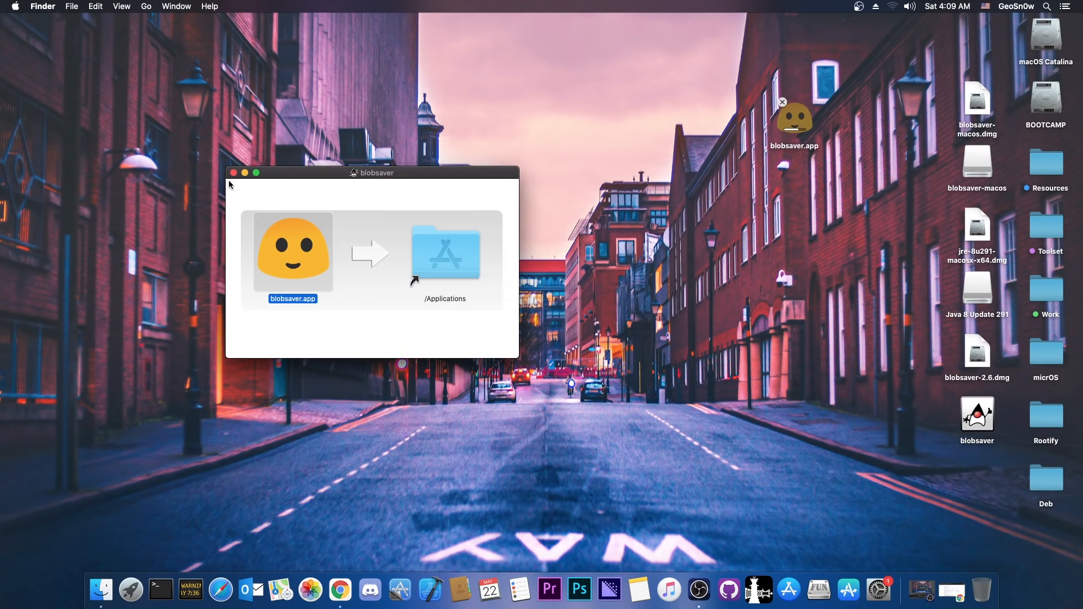
# Step: Launch blobsaver 2.6 from the desktop and ignore the offered v2.5.5 update
pyautogui.click(235, 173)
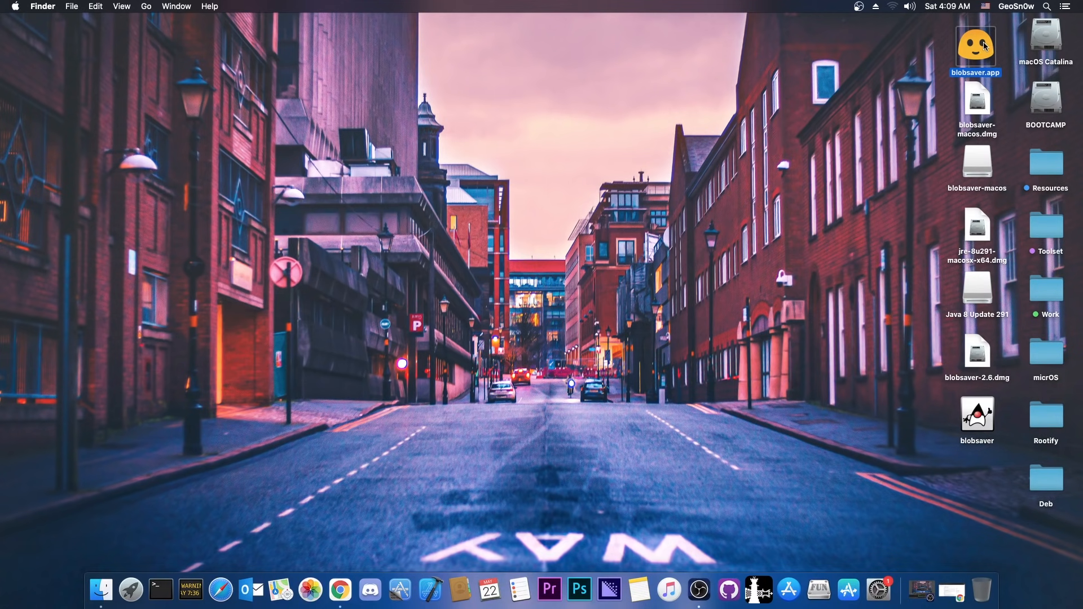
pyautogui.doubleClick(976, 45)
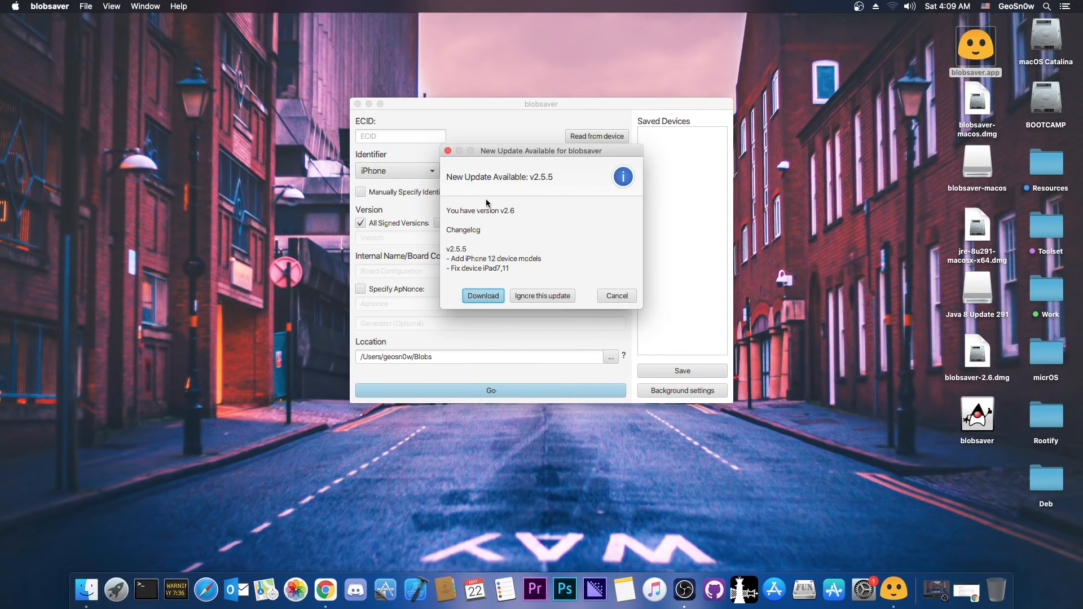
pyautogui.moveTo(508, 216)
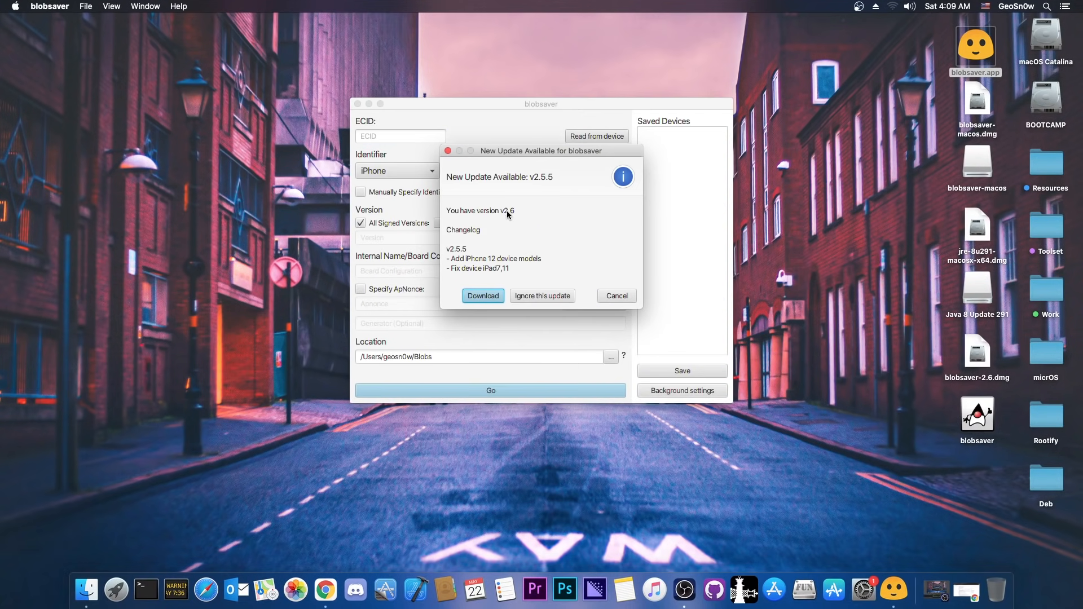
pyautogui.moveTo(513, 221)
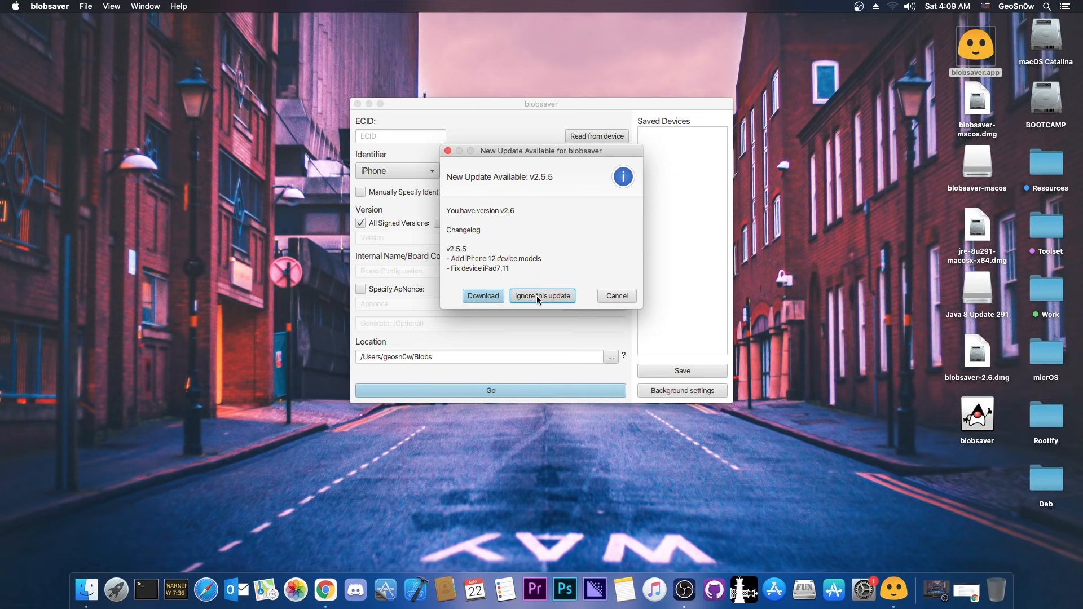
pyautogui.click(541, 295)
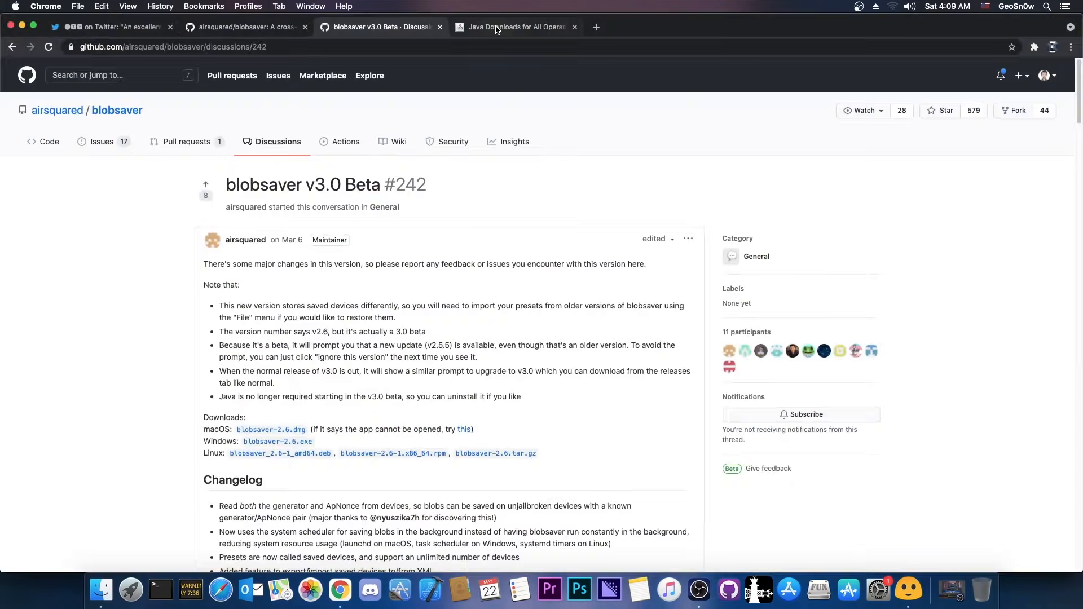
pyautogui.click(515, 27)
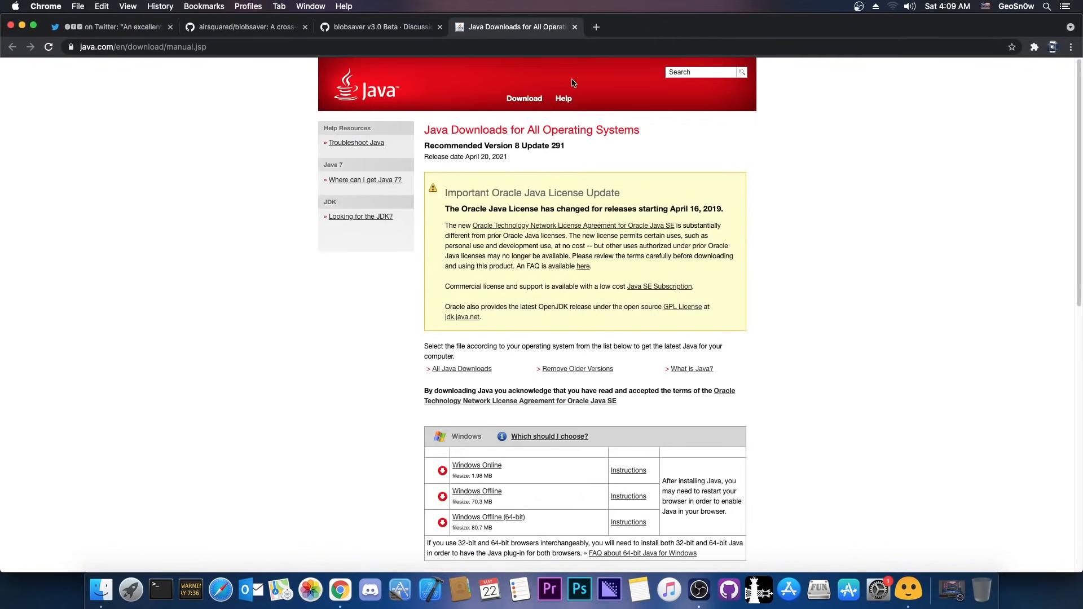
pyautogui.scroll(-3)
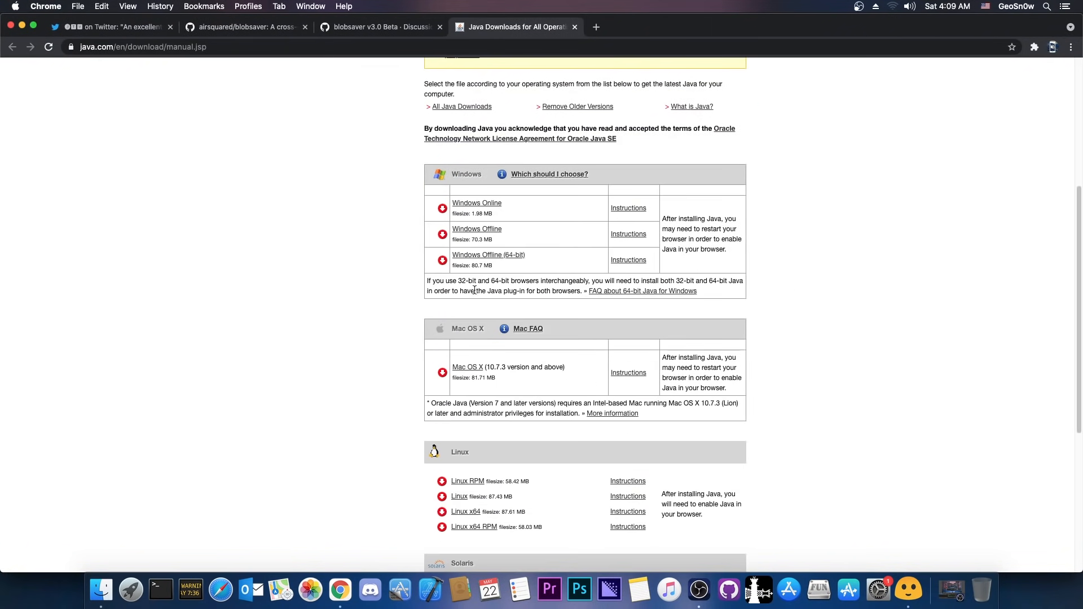
pyautogui.scroll(-3)
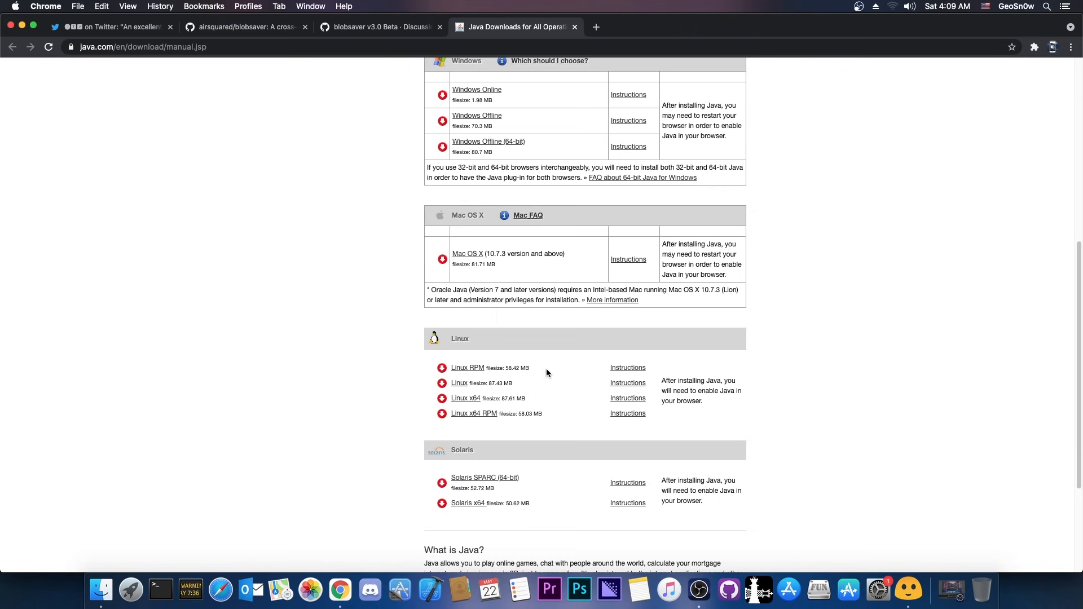
pyautogui.scroll(3)
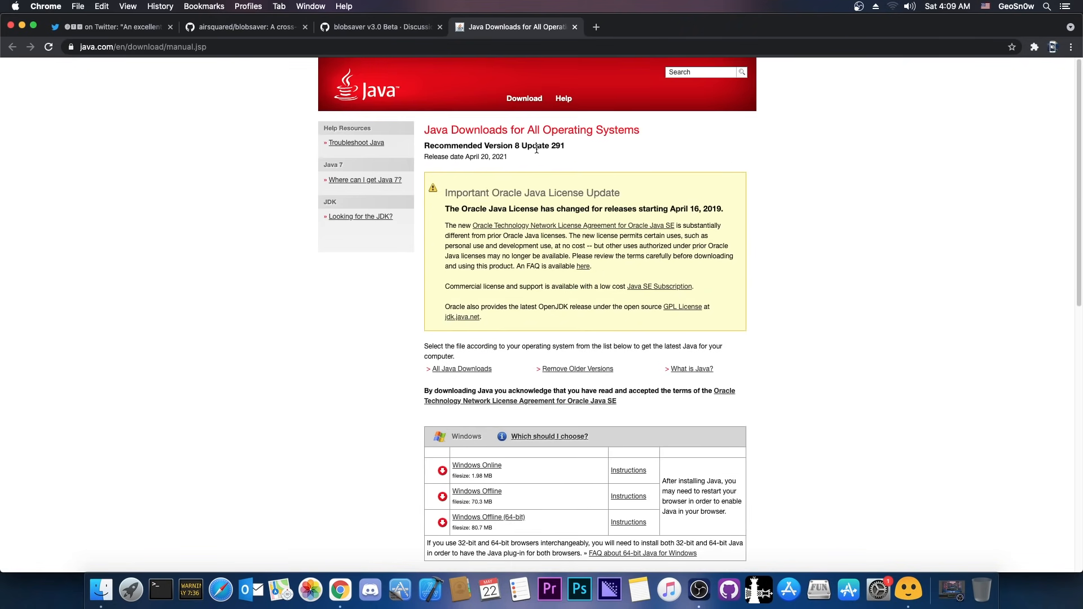
pyautogui.click(379, 27)
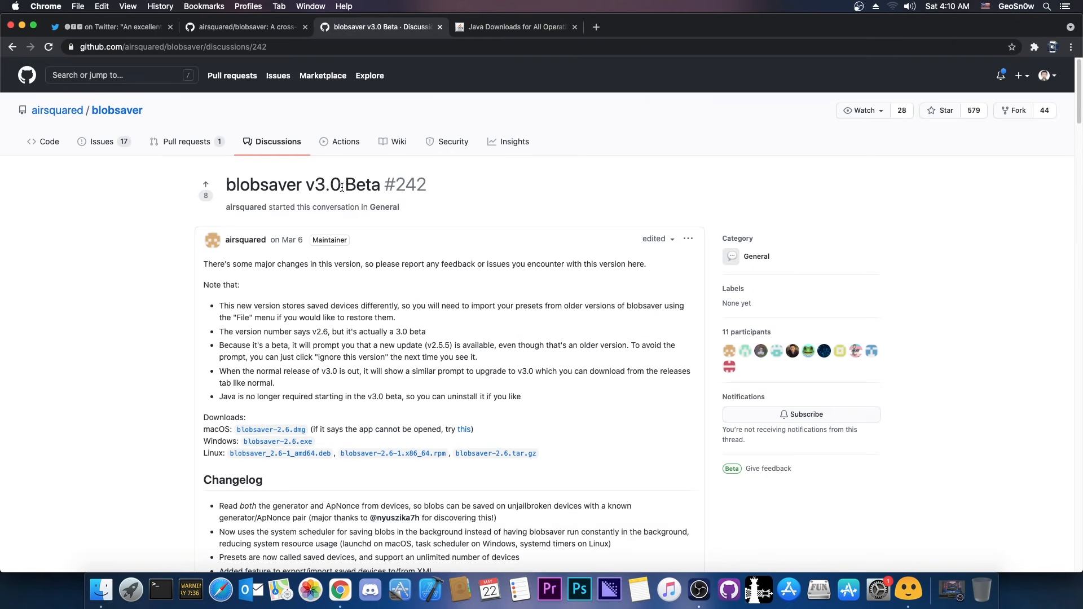
pyautogui.moveTo(402, 397)
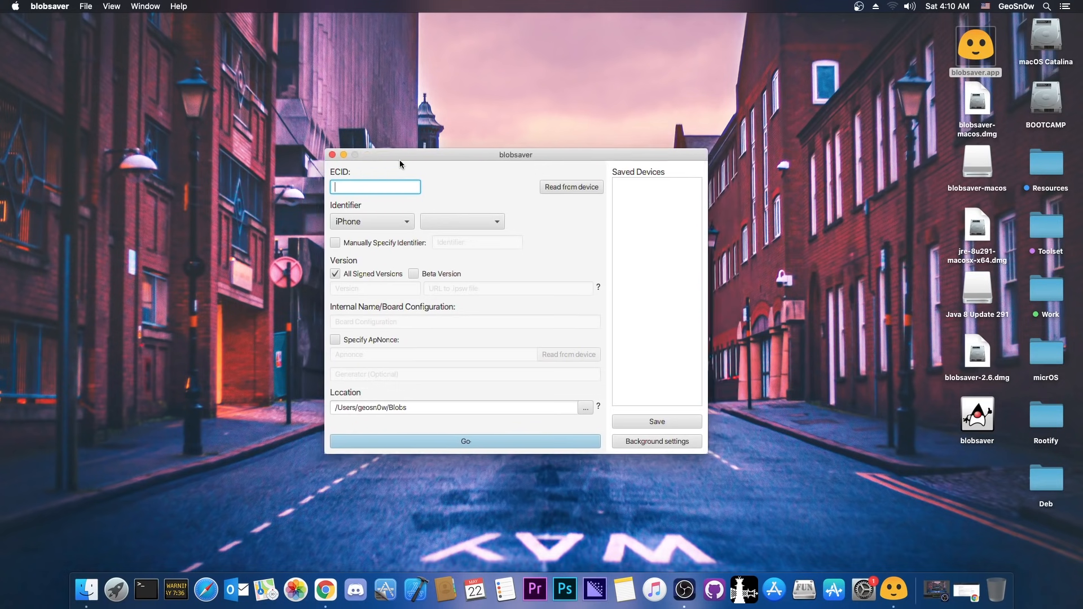
pyautogui.moveTo(400, 154); pyautogui.dragTo(382, 147)
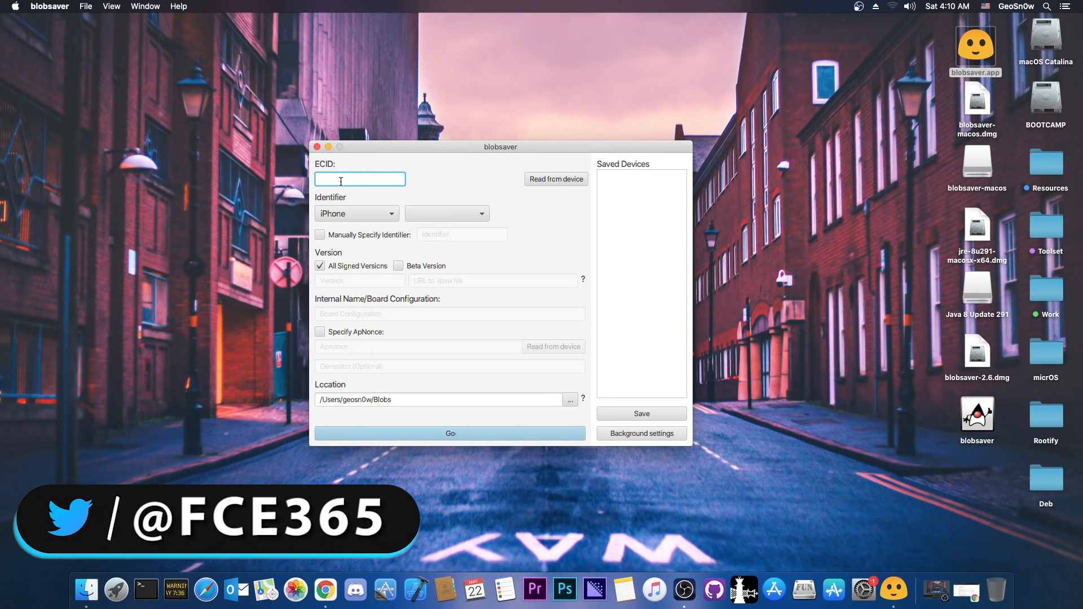
pyautogui.moveTo(519, 190)
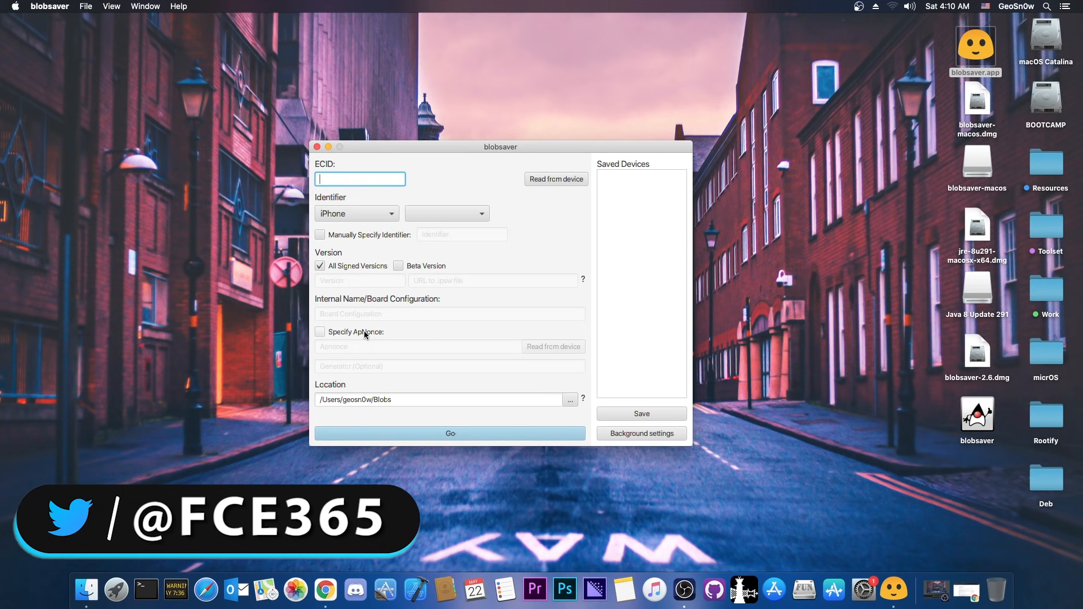
pyautogui.click(321, 332)
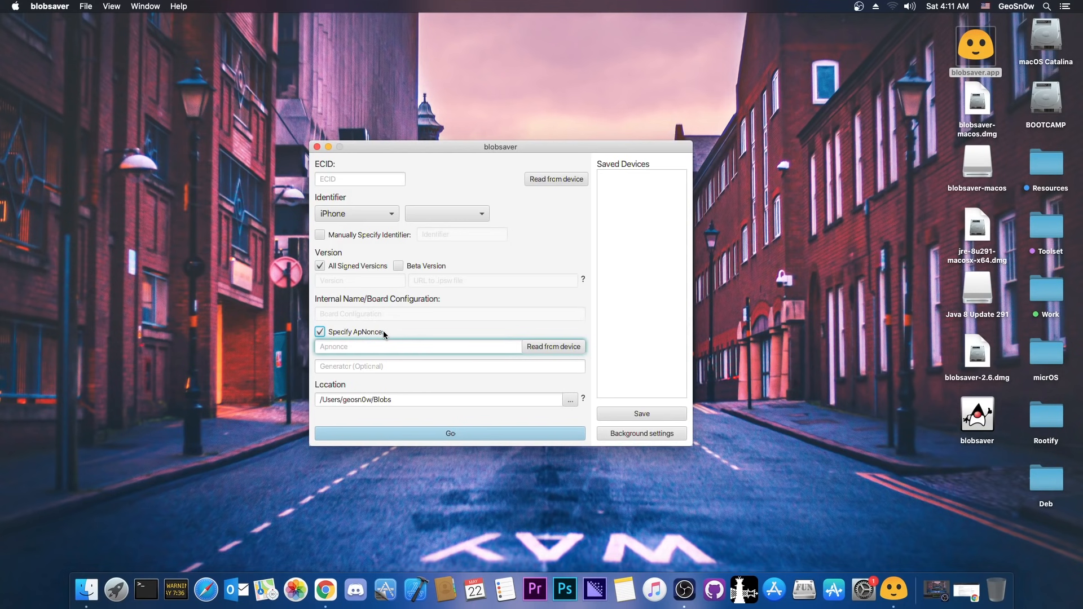
pyautogui.moveTo(372, 334)
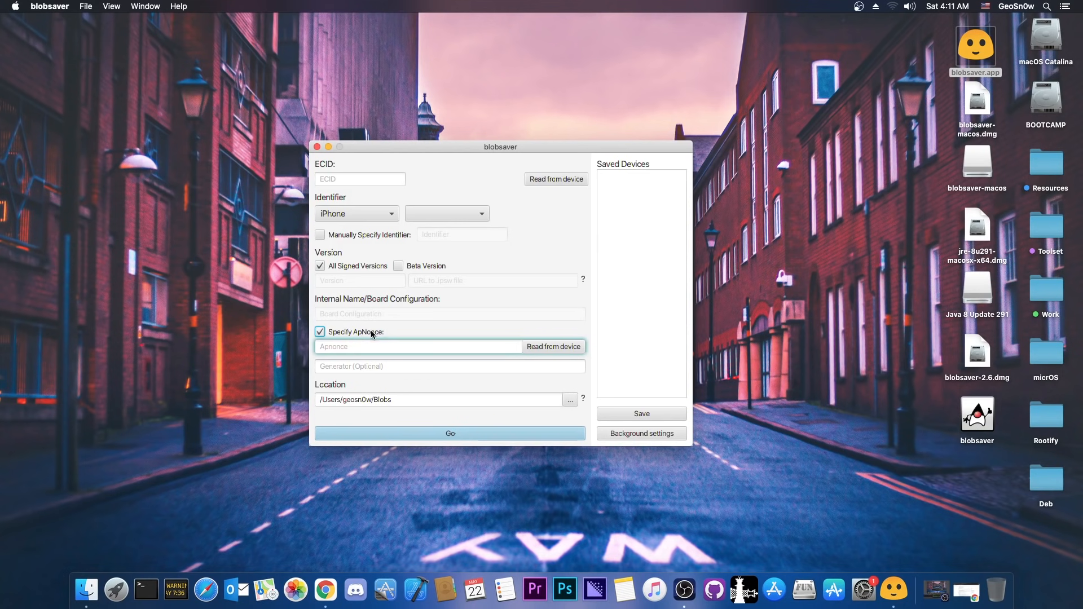
pyautogui.moveTo(372, 330)
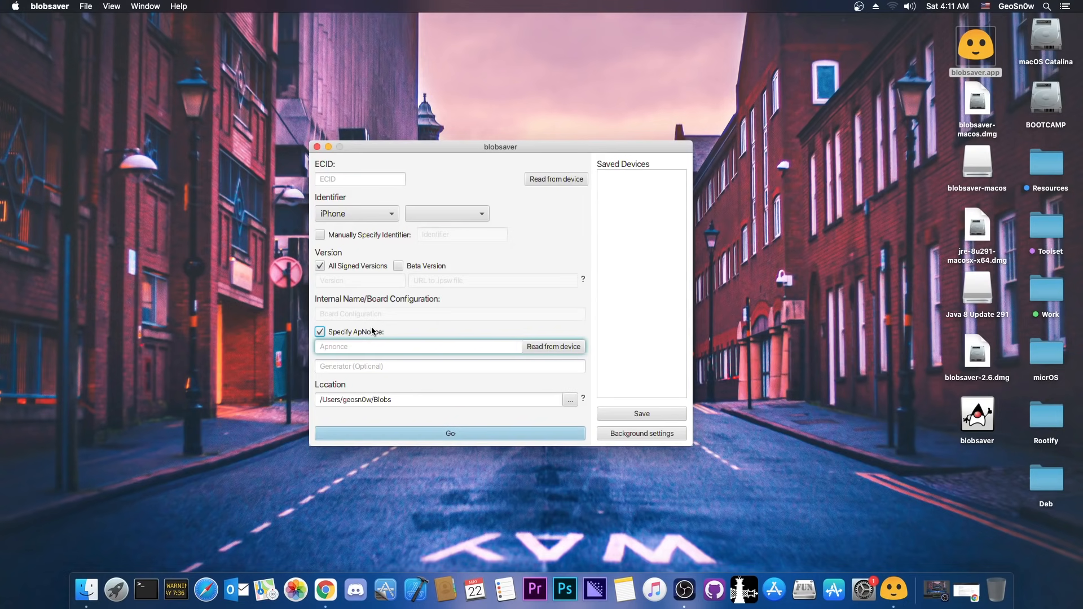
pyautogui.click(320, 332)
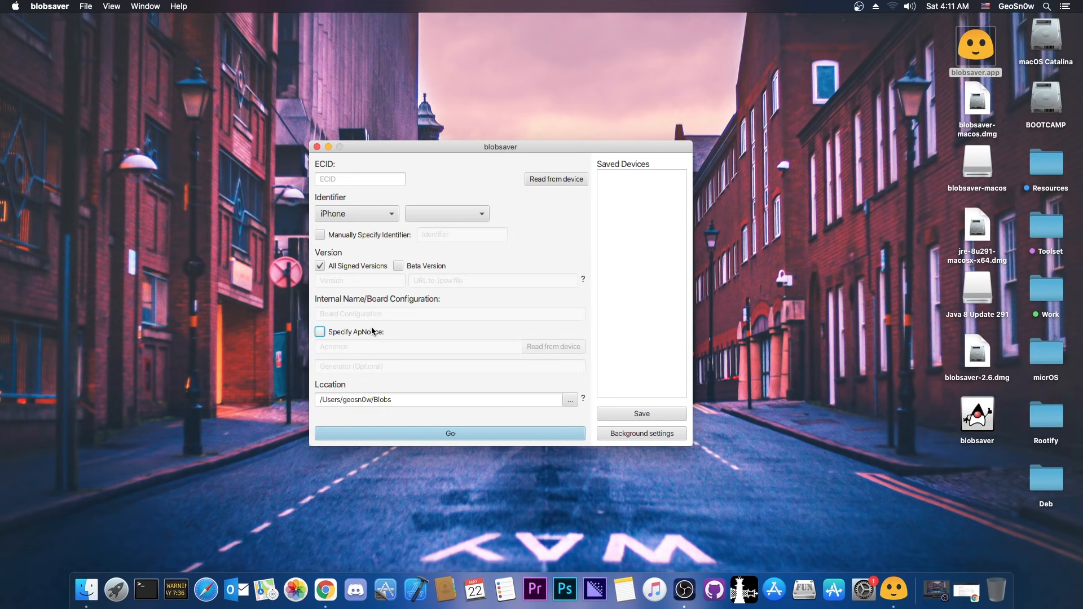
pyautogui.moveTo(500, 146); pyautogui.dragTo(503, 143)
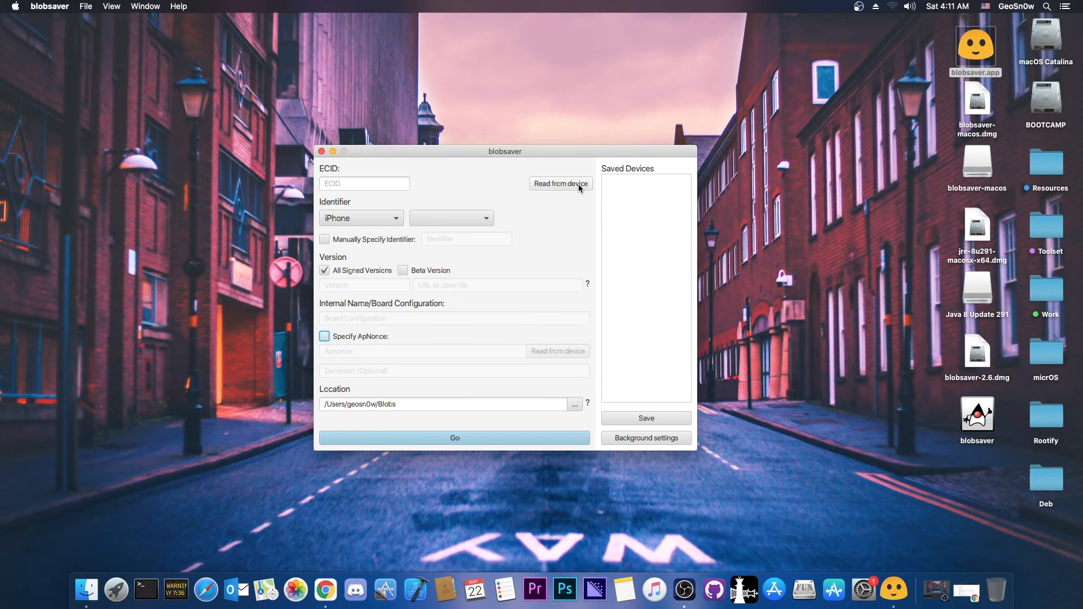
pyautogui.moveTo(359, 334)
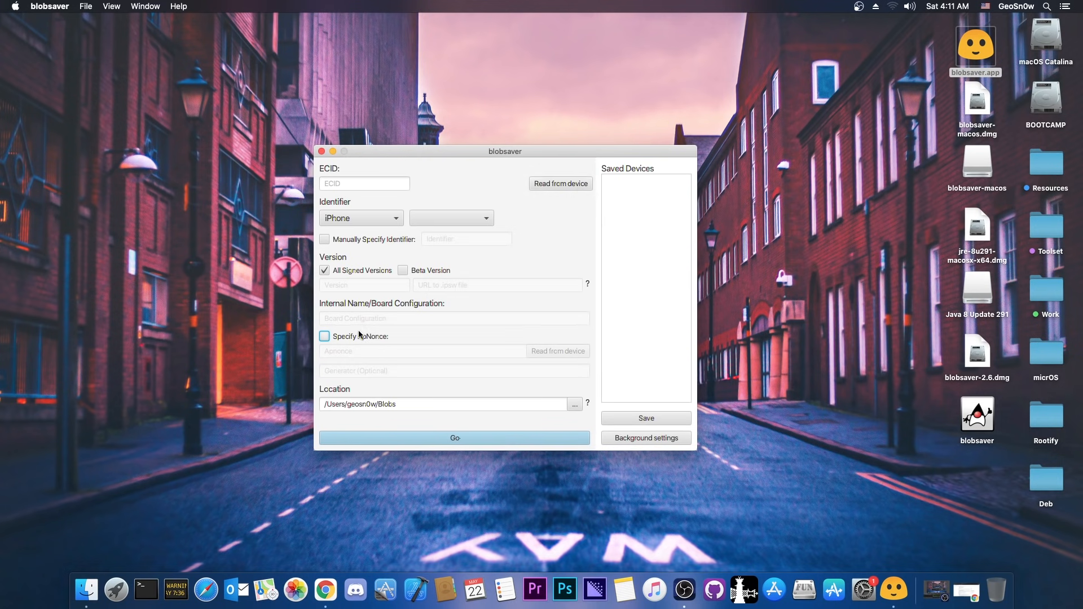
# Step: Read ECID and iPhone XS Max from the device, keep All Signed Versions, and enable Specify ApNonce
pyautogui.click(561, 183)
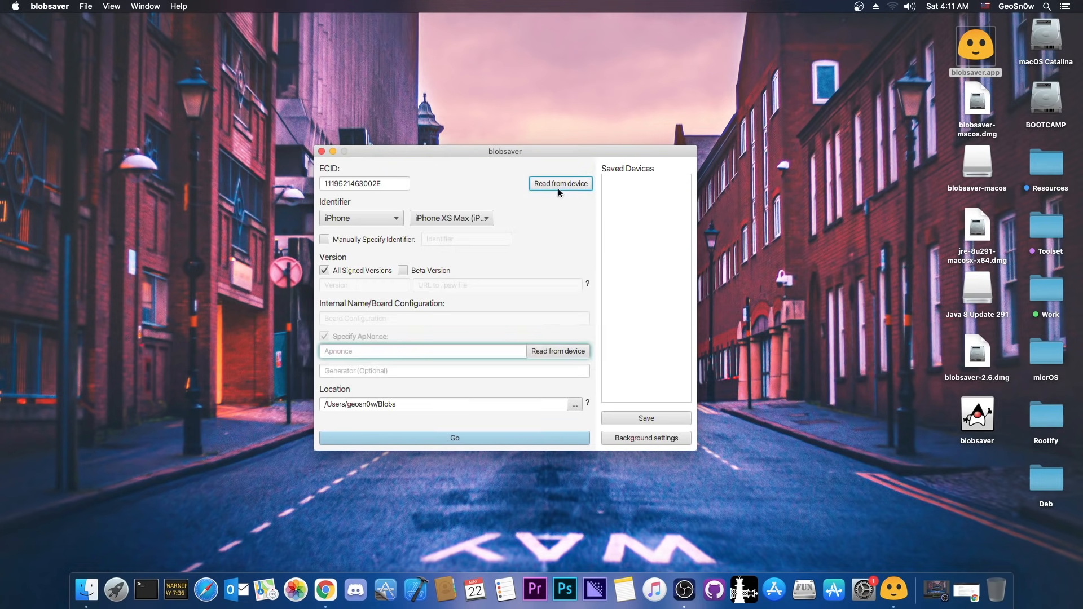
pyautogui.moveTo(489, 191)
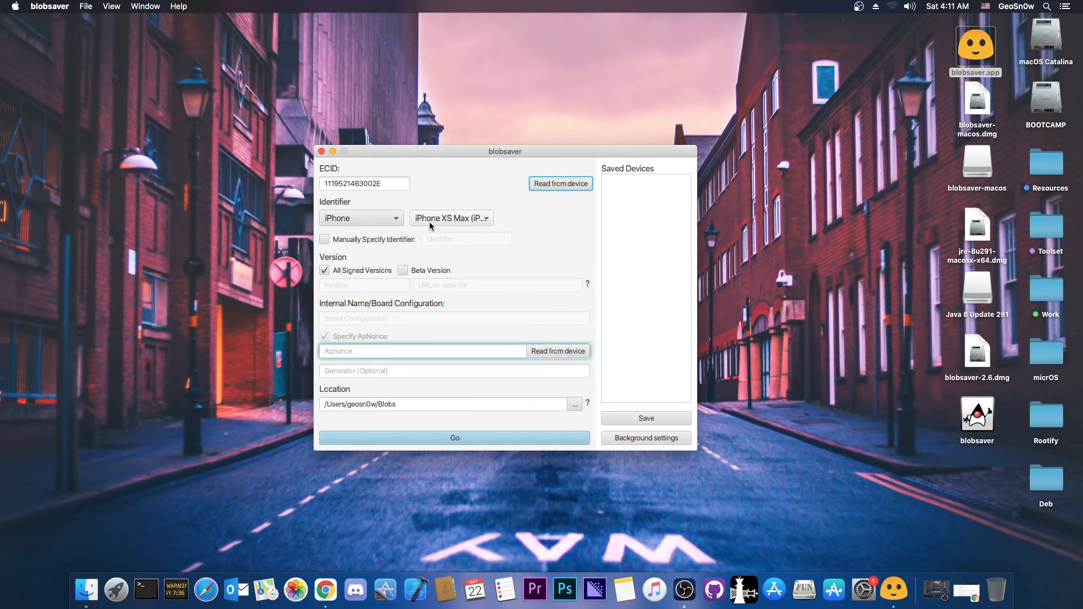
pyautogui.moveTo(436, 225)
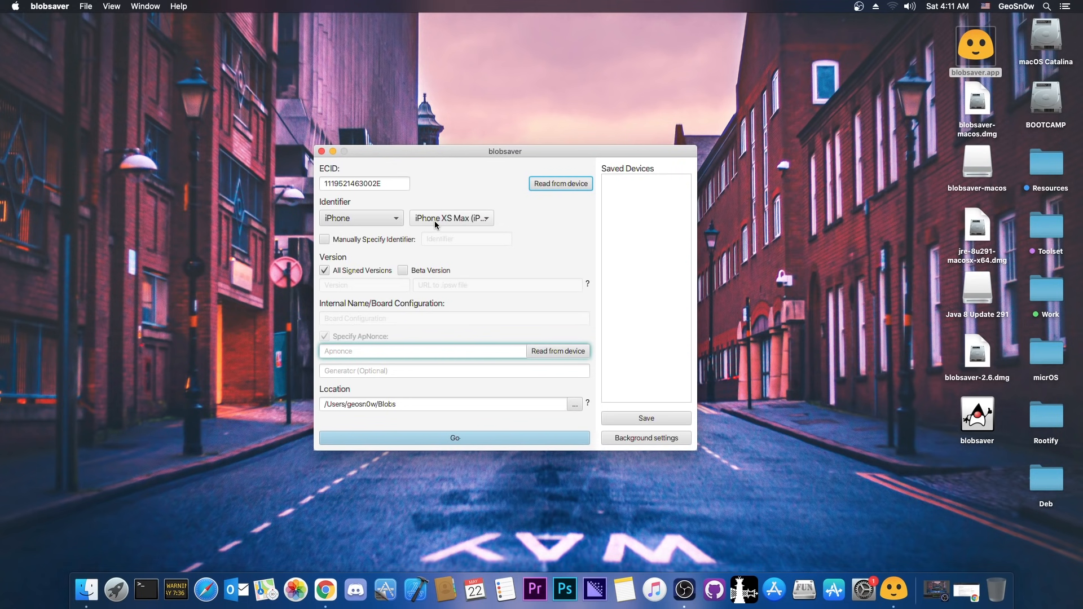
pyautogui.moveTo(347, 282)
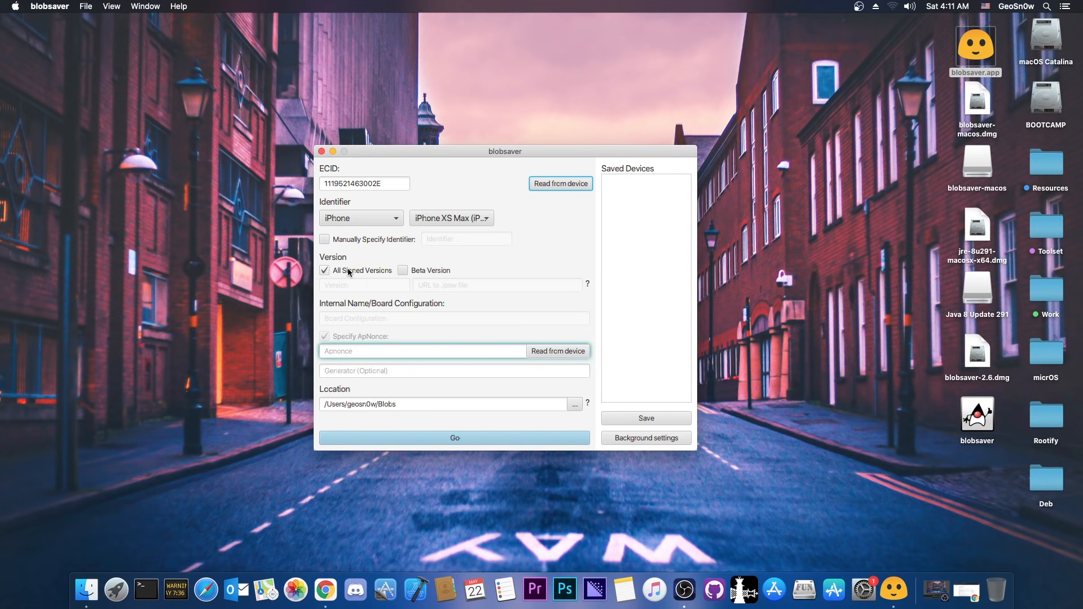
pyautogui.click(324, 271)
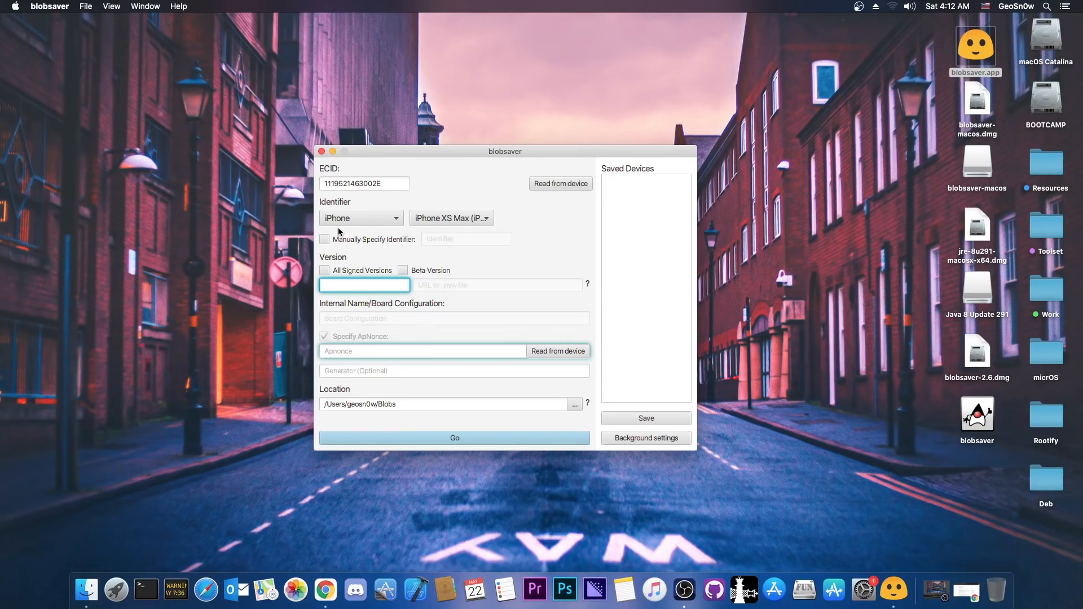
pyautogui.click(363, 284)
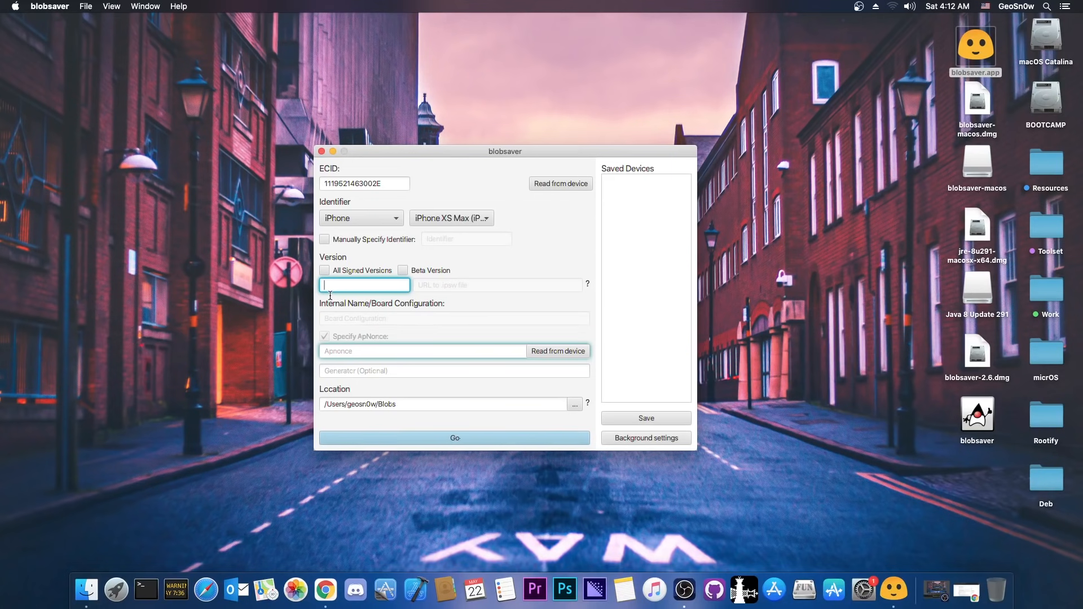
pyautogui.click(324, 271)
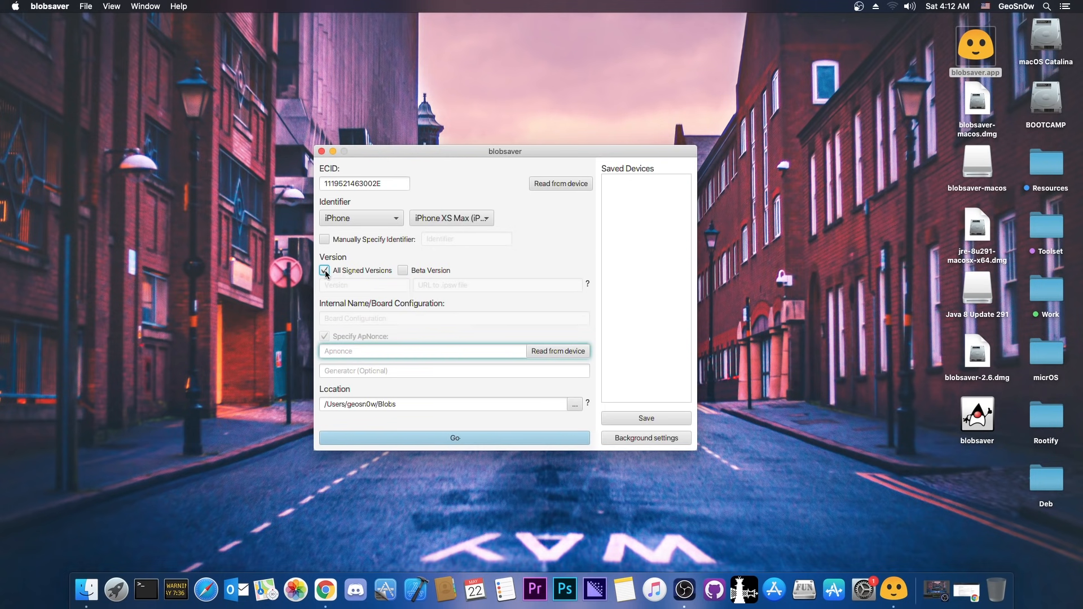
pyautogui.click(401, 271)
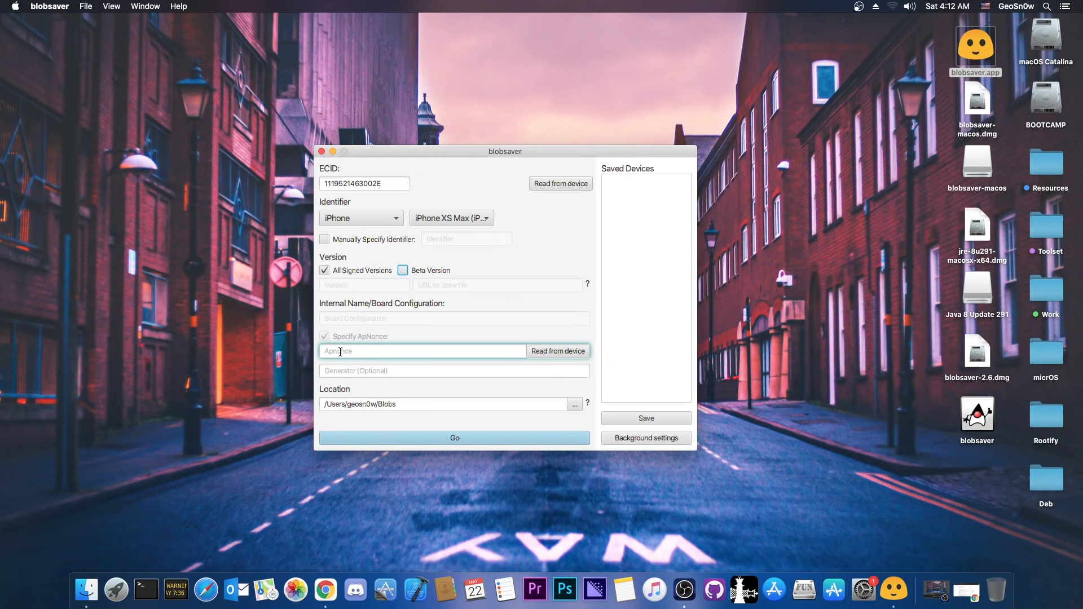
pyautogui.click(422, 351)
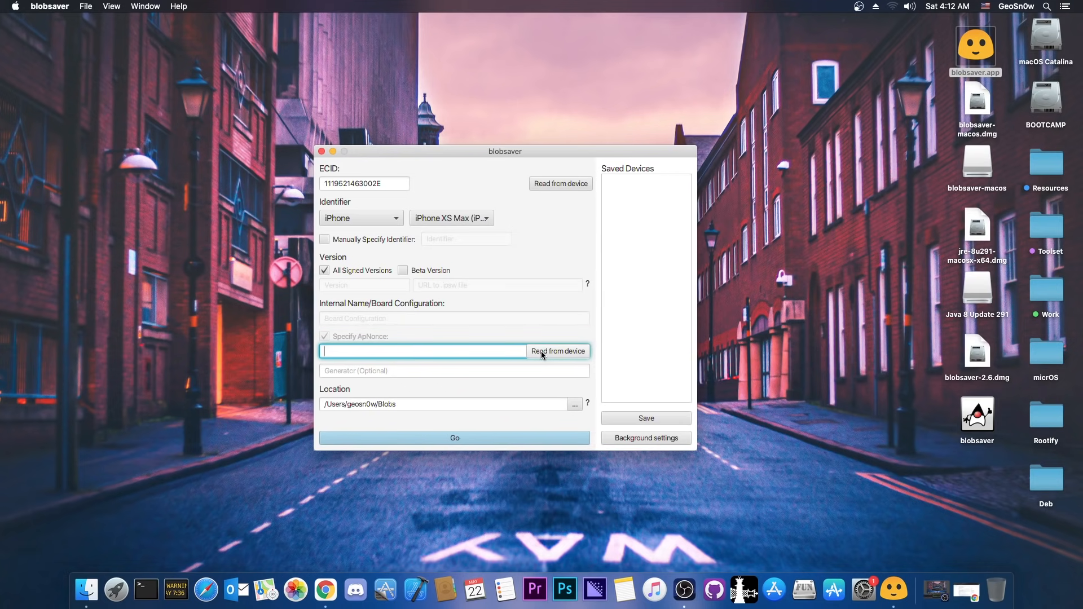
# Step: Request reading the ApNonce from the connected iPhone, bringing up the jailbreak confirmation
pyautogui.click(558, 351)
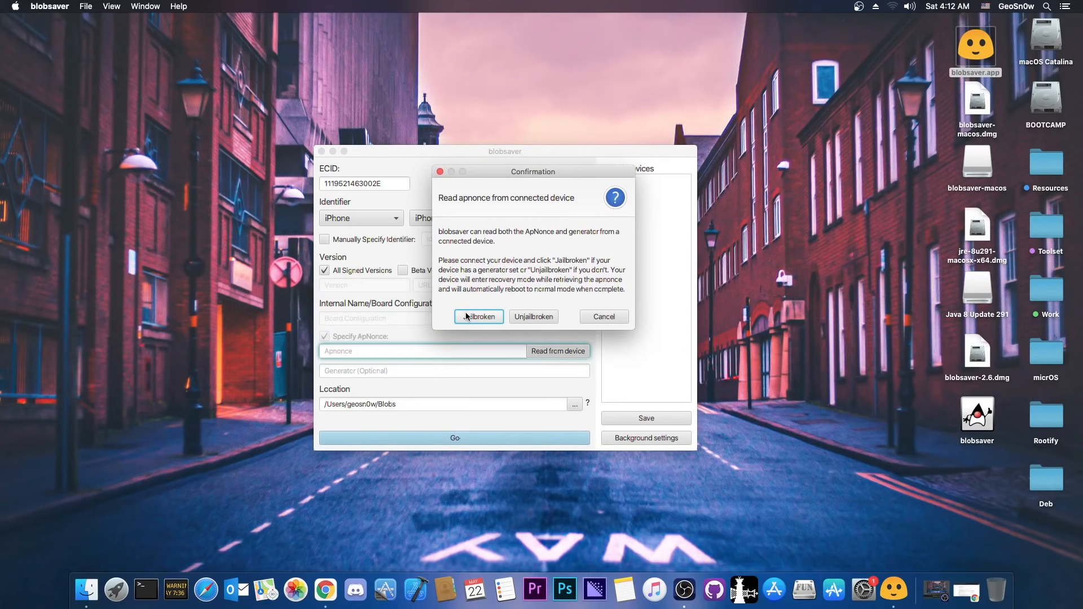
pyautogui.moveTo(544, 321)
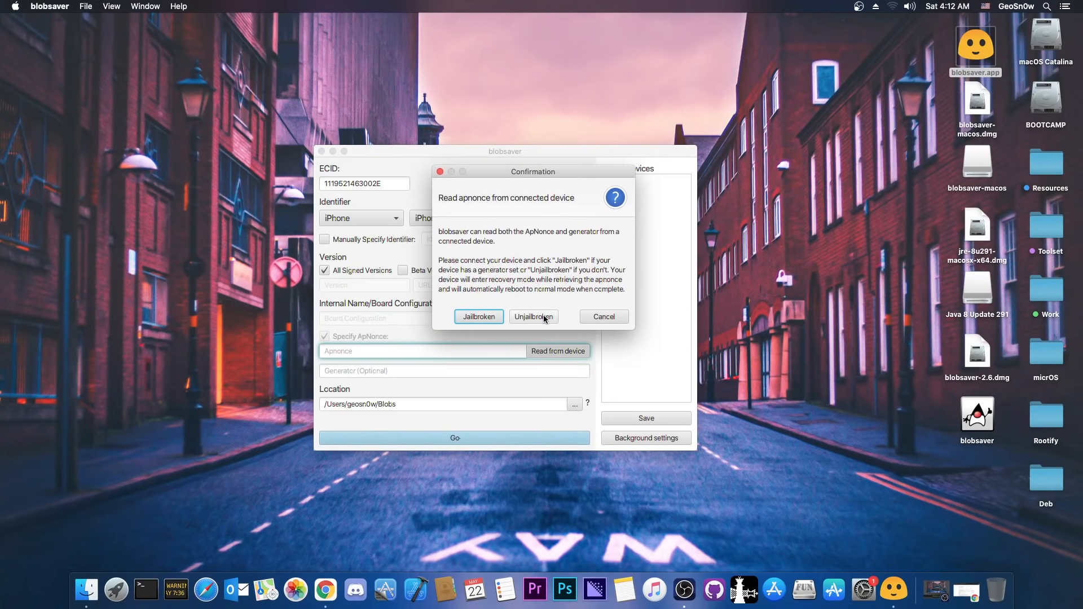
pyautogui.moveTo(543, 317)
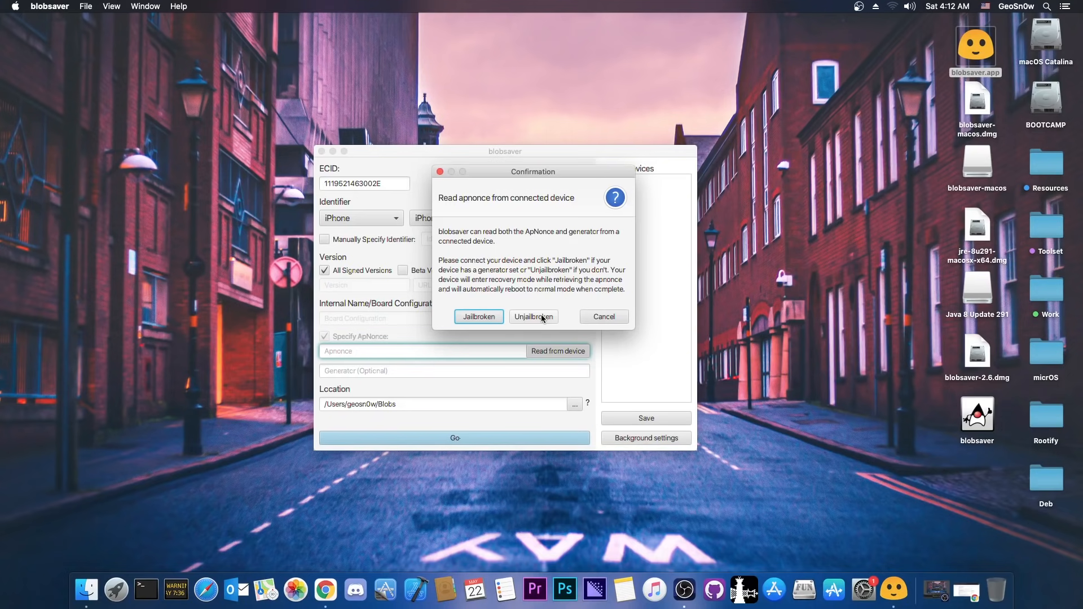
pyautogui.moveTo(528, 319)
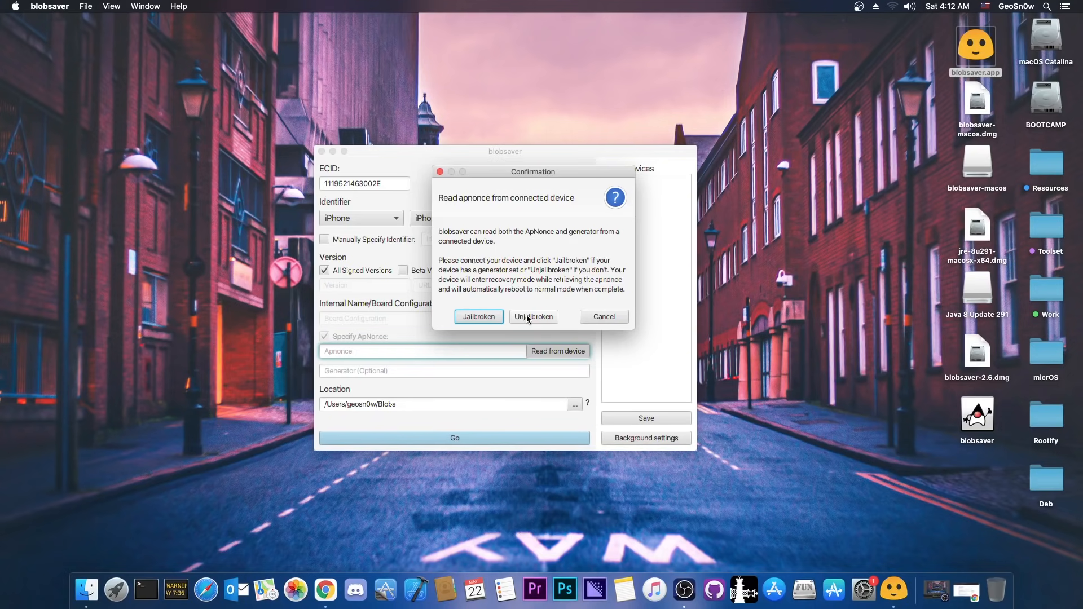
# Step: Choose Unjailbroken so the iPhone enters recovery mode and its ApNonce and generator are read
pyautogui.click(534, 316)
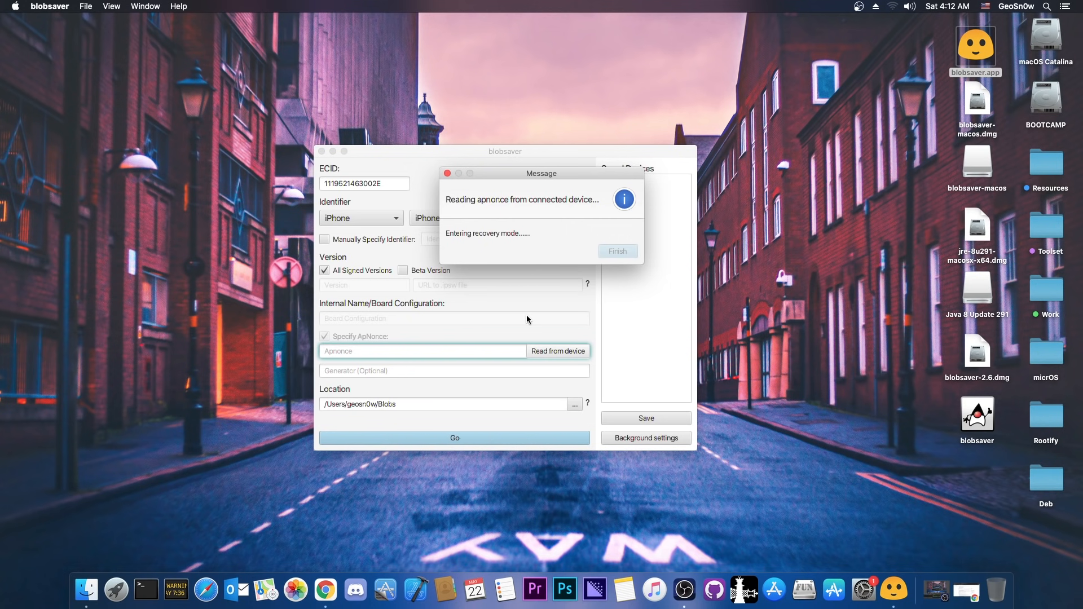
pyautogui.moveTo(427, 201)
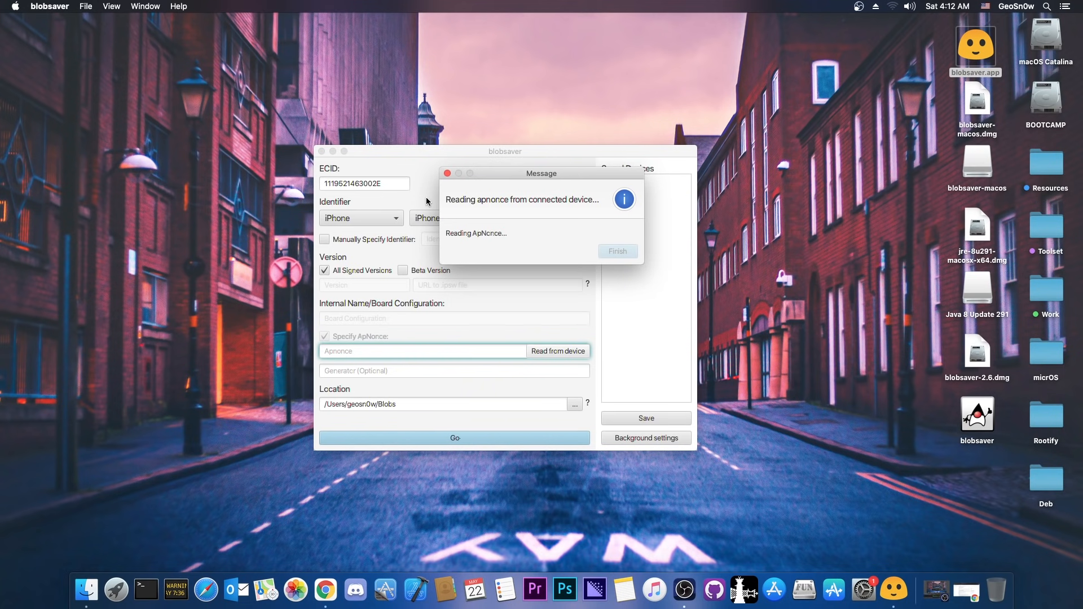
pyautogui.moveTo(483, 241)
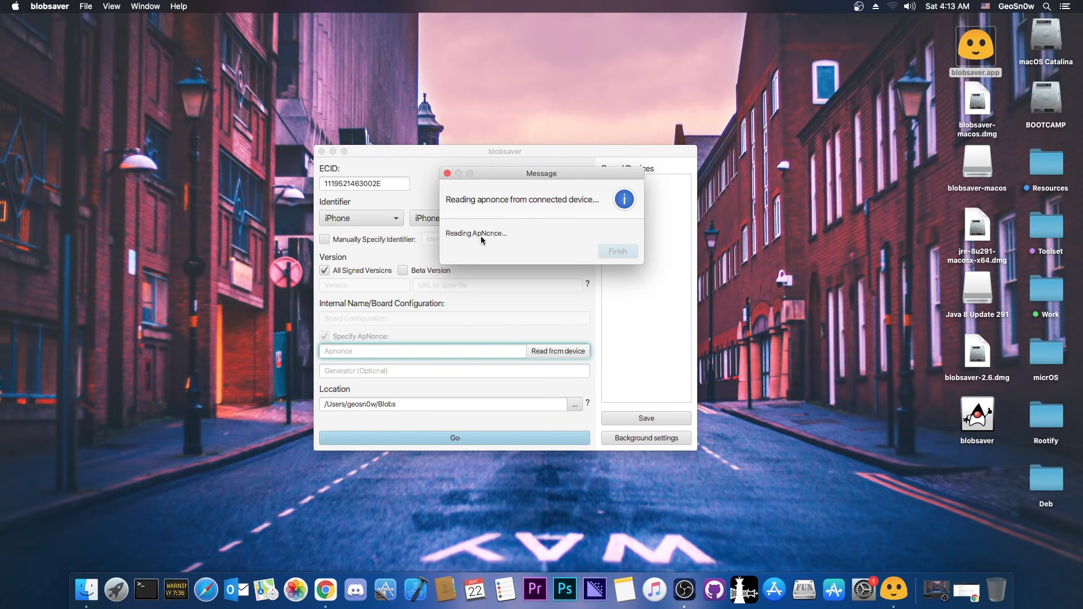
pyautogui.moveTo(486, 243)
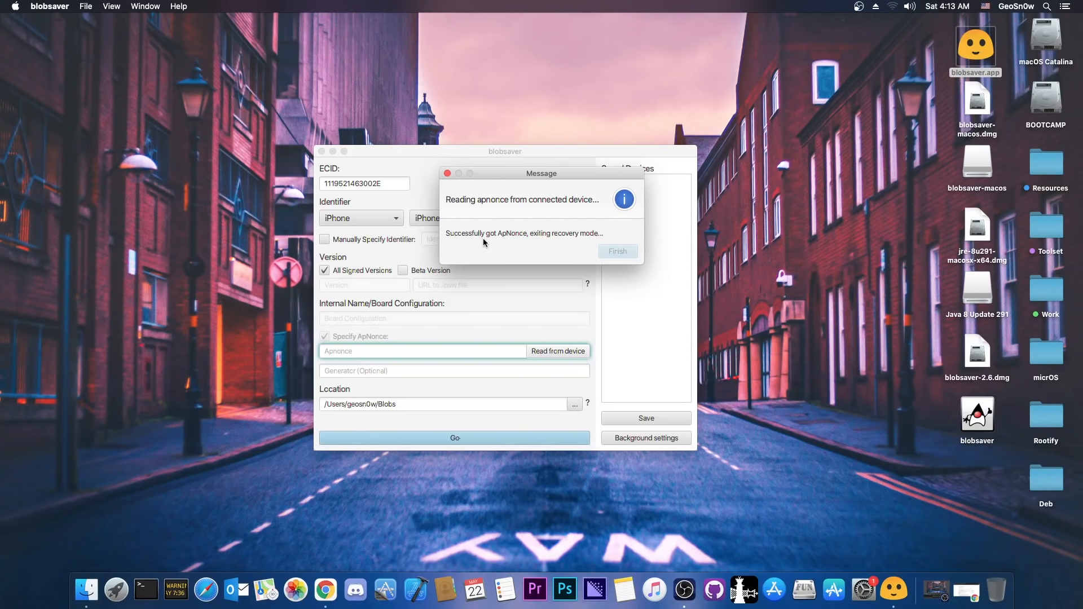
pyautogui.moveTo(524, 254)
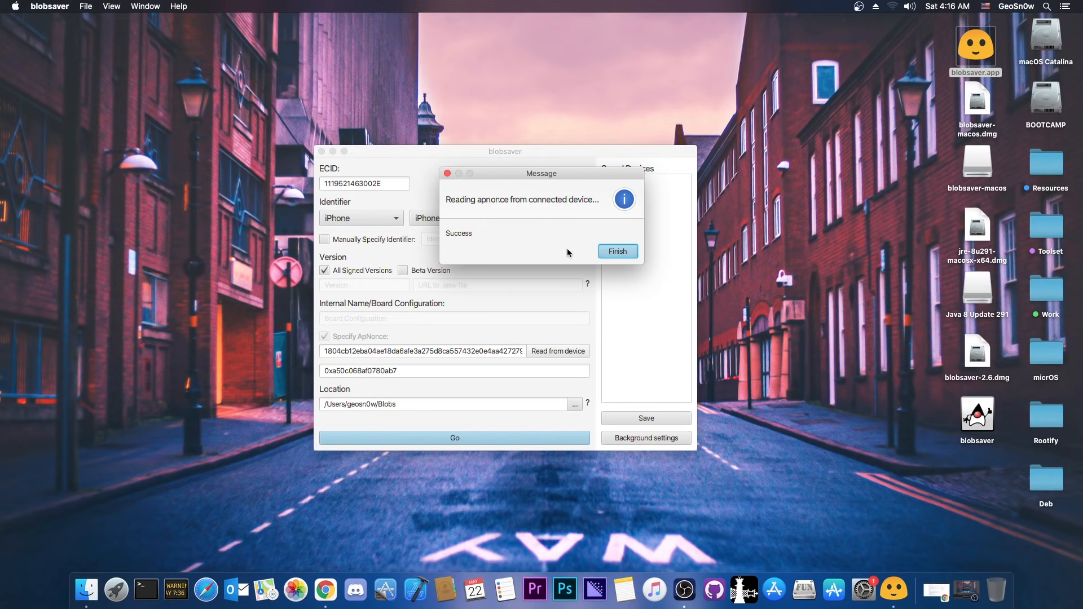
# Step: Finish the successful read and keep iPhone XS Max (iPhone11,6) in the model dropdown
pyautogui.click(619, 250)
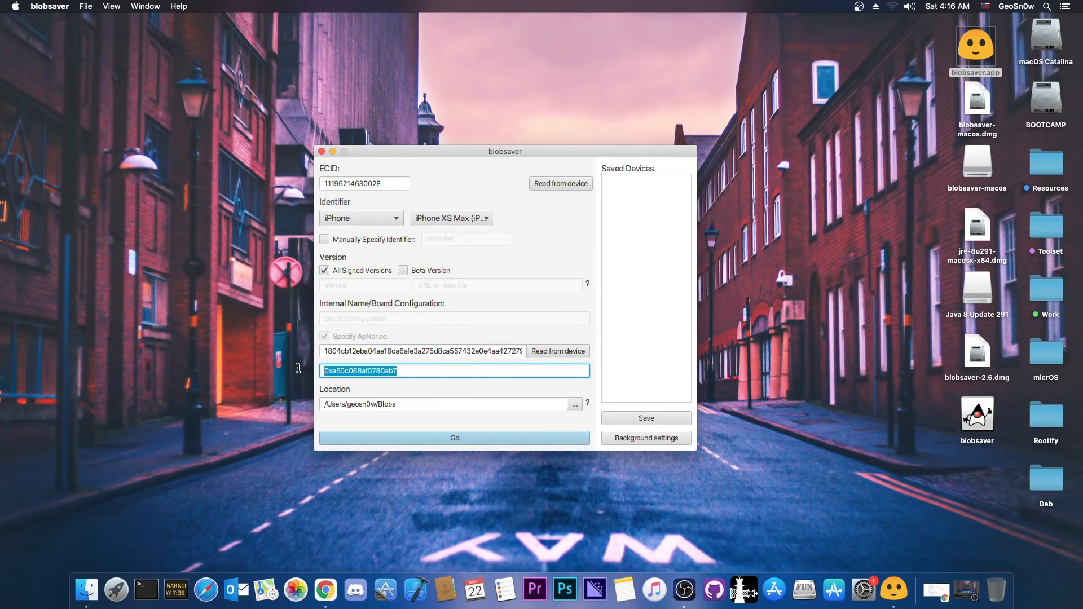
pyautogui.moveTo(342, 381)
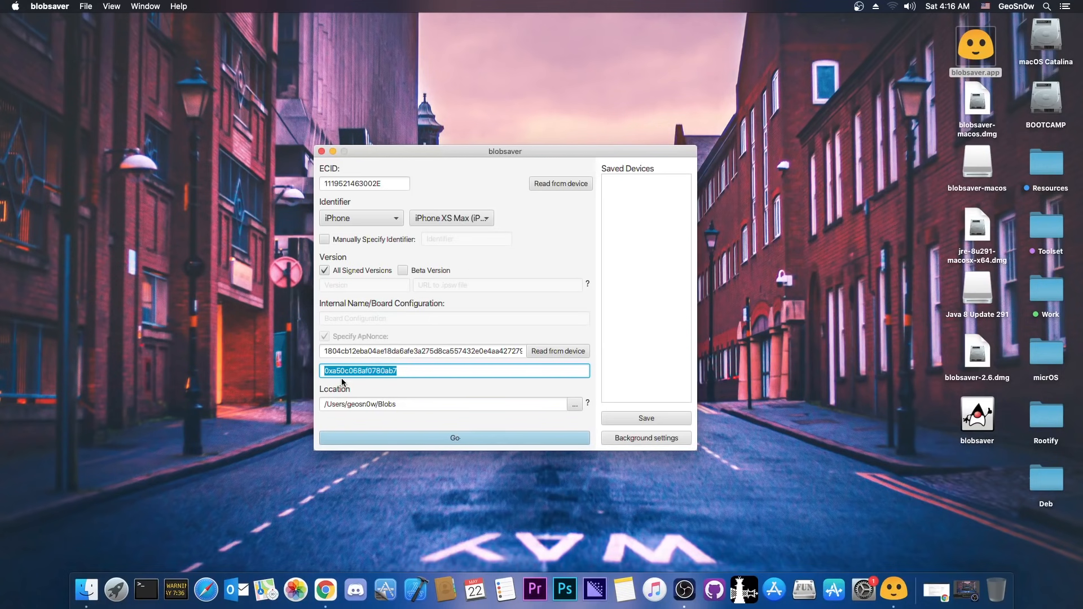
pyautogui.moveTo(317, 345)
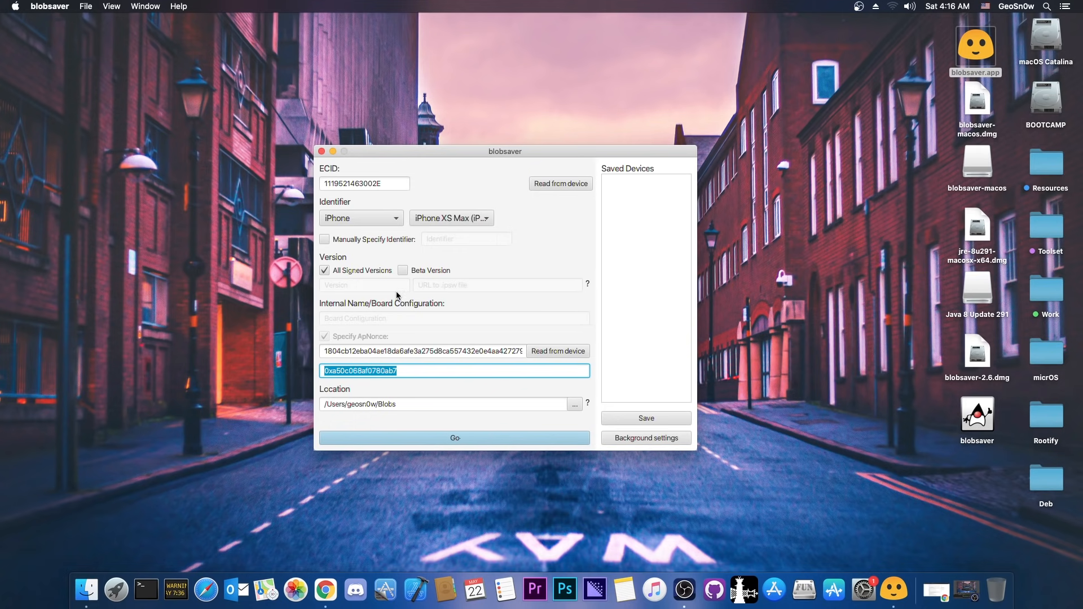
pyautogui.click(451, 218)
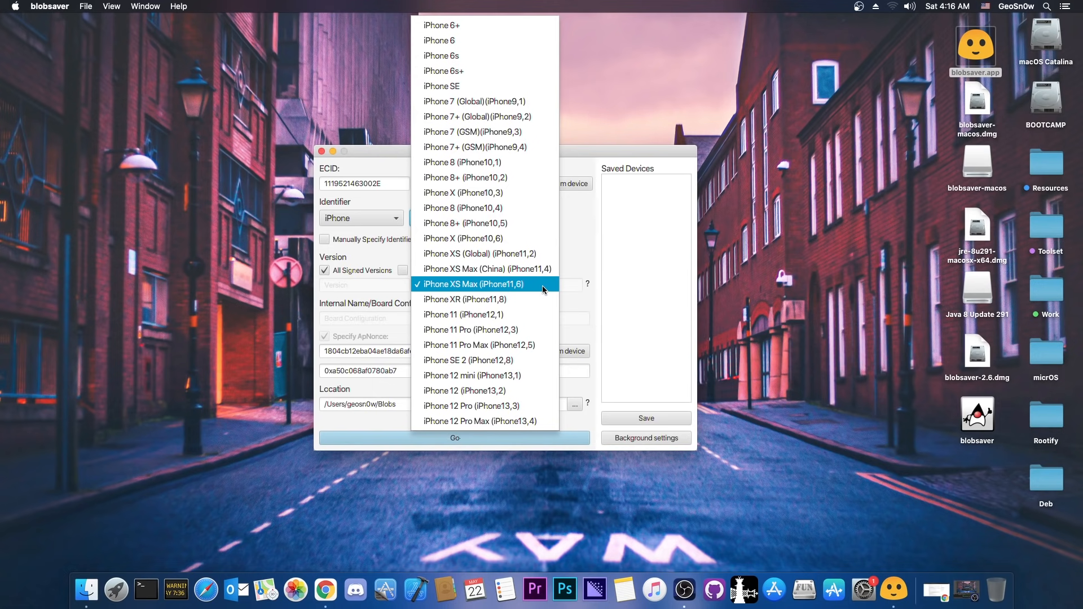
pyautogui.click(476, 285)
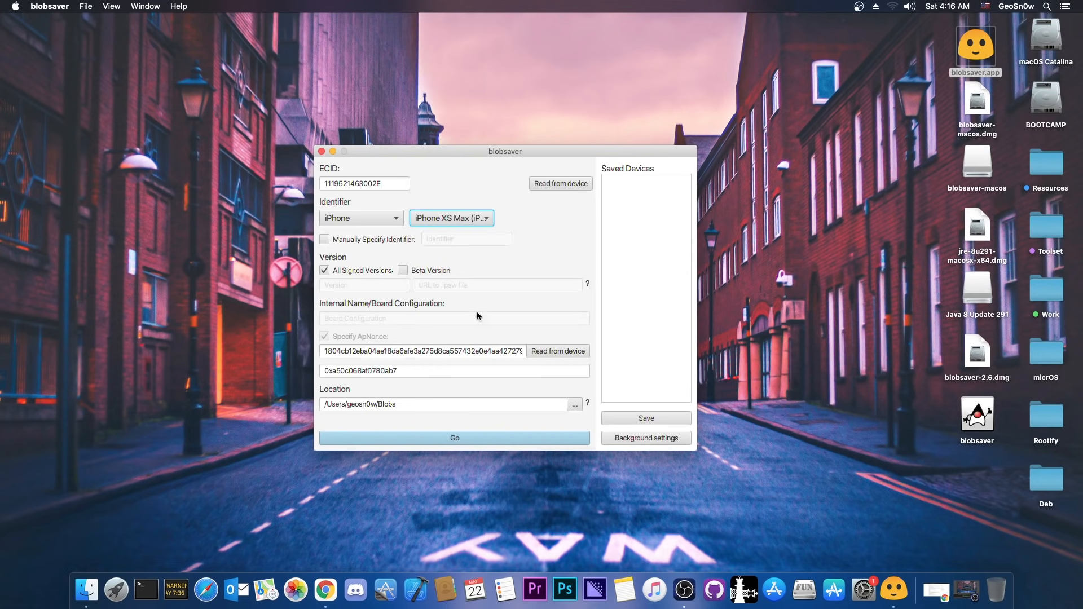
pyautogui.moveTo(489, 351)
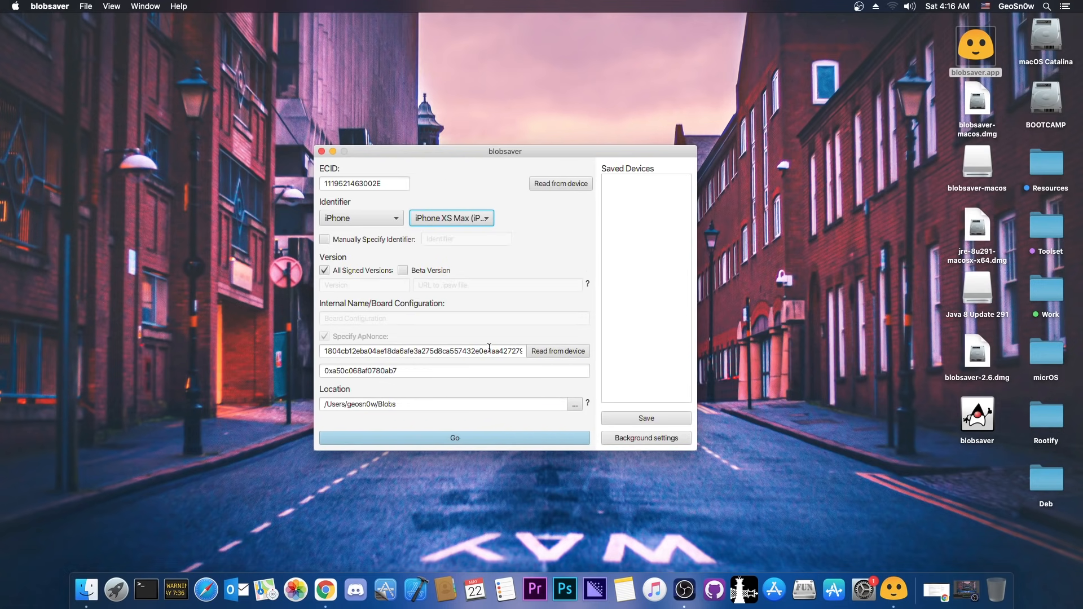
# Step: Run Go to save the iOS 14.5.1 blobs to the Blobs folder and acknowledge the success notice
pyautogui.click(454, 438)
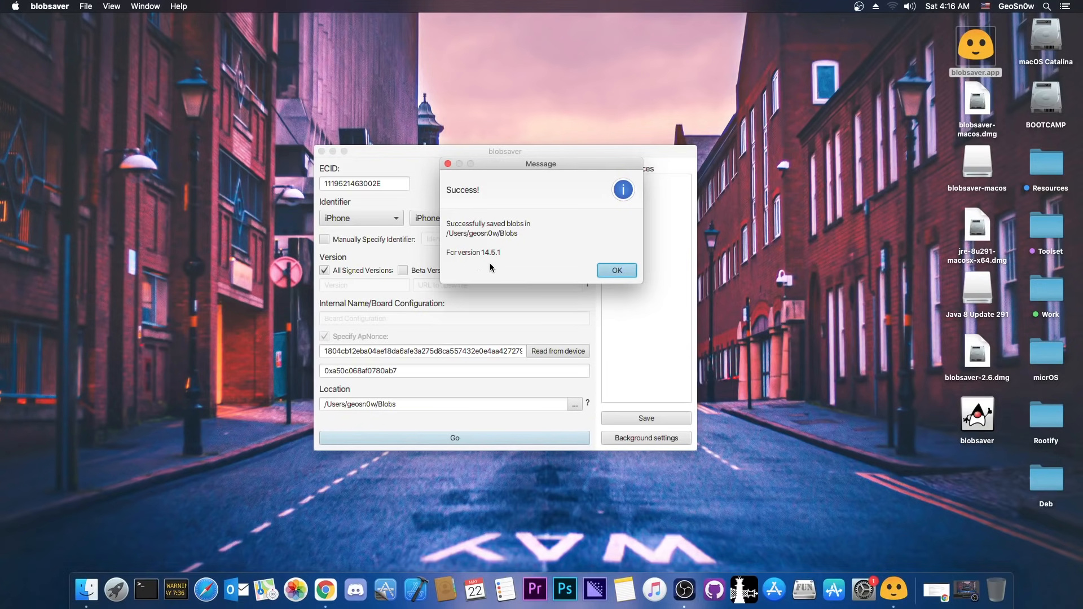
pyautogui.click(616, 271)
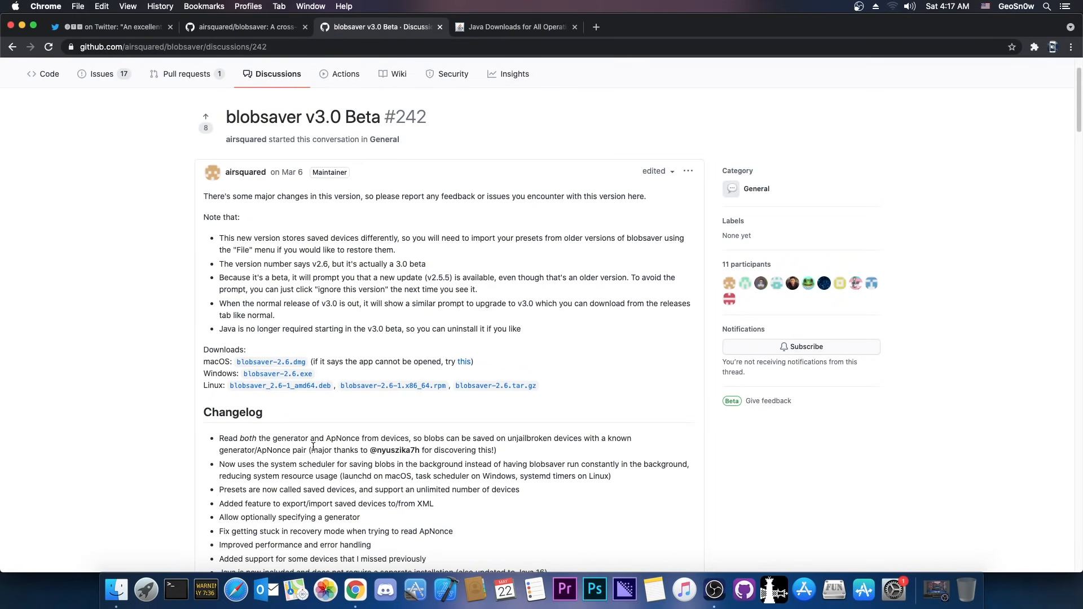
pyautogui.moveTo(326, 430)
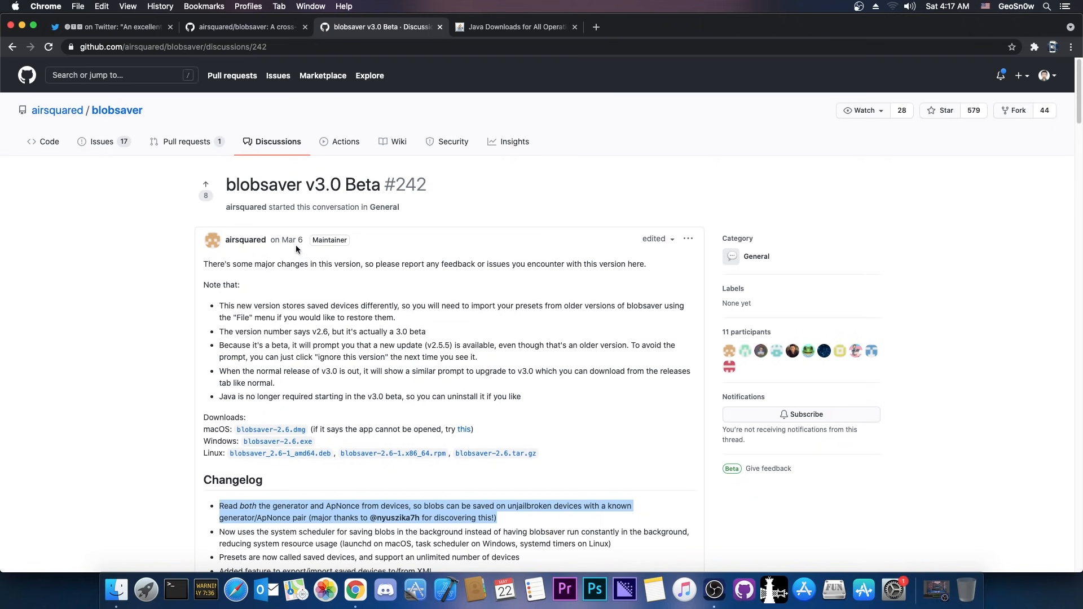
pyautogui.moveTo(346, 136)
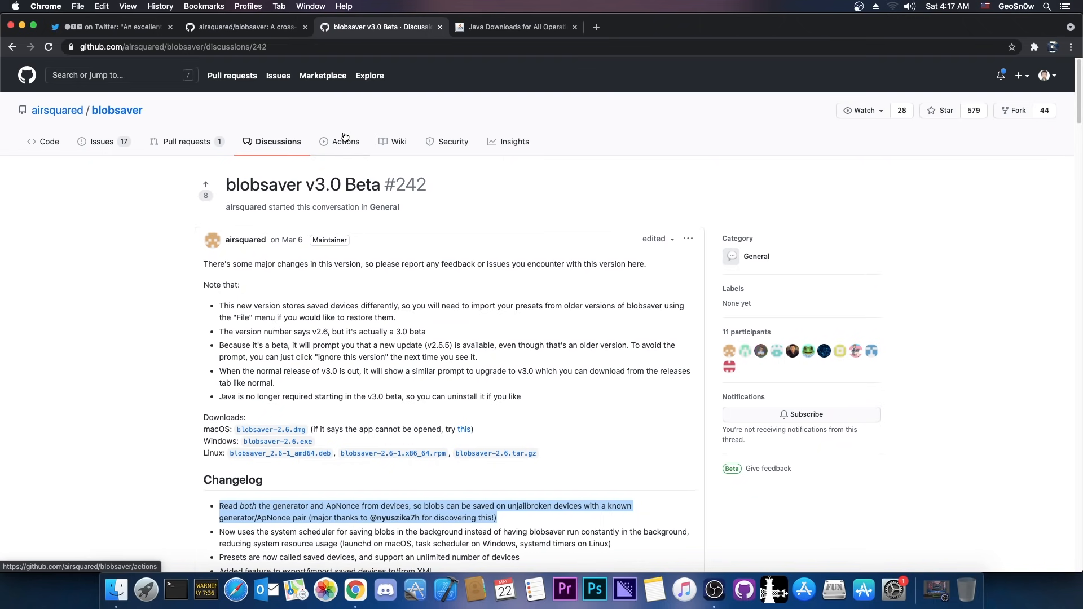
# Step: Scroll the v3.0 beta changelog showing generator and ApNonce reading for unjailbroken devices
pyautogui.scroll(-3)
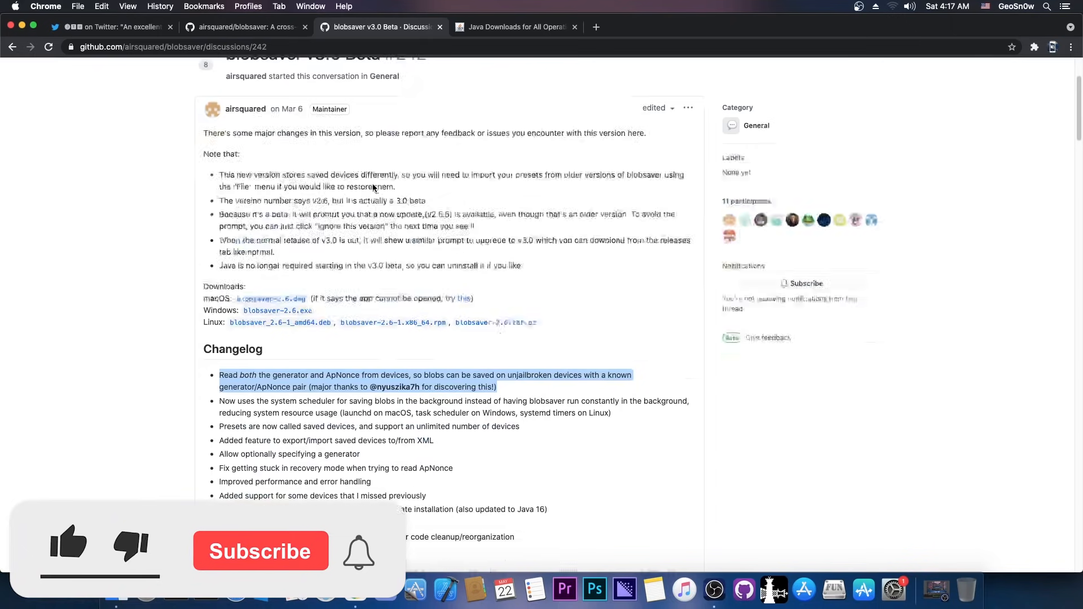